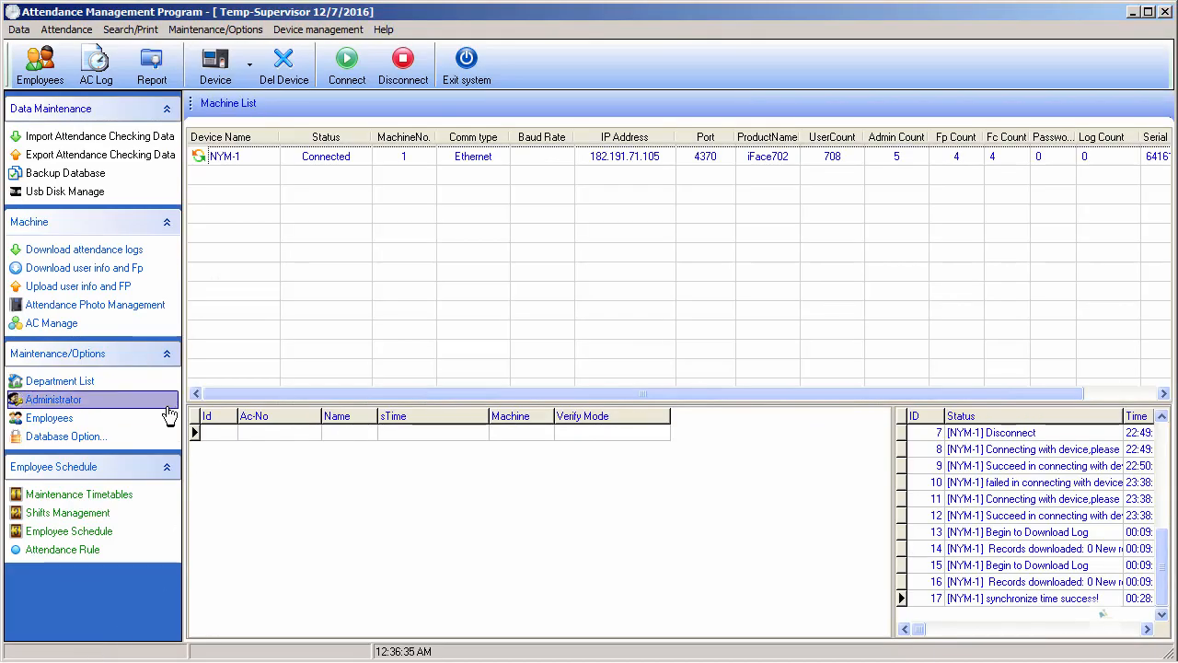
mouse_move(108, 466)
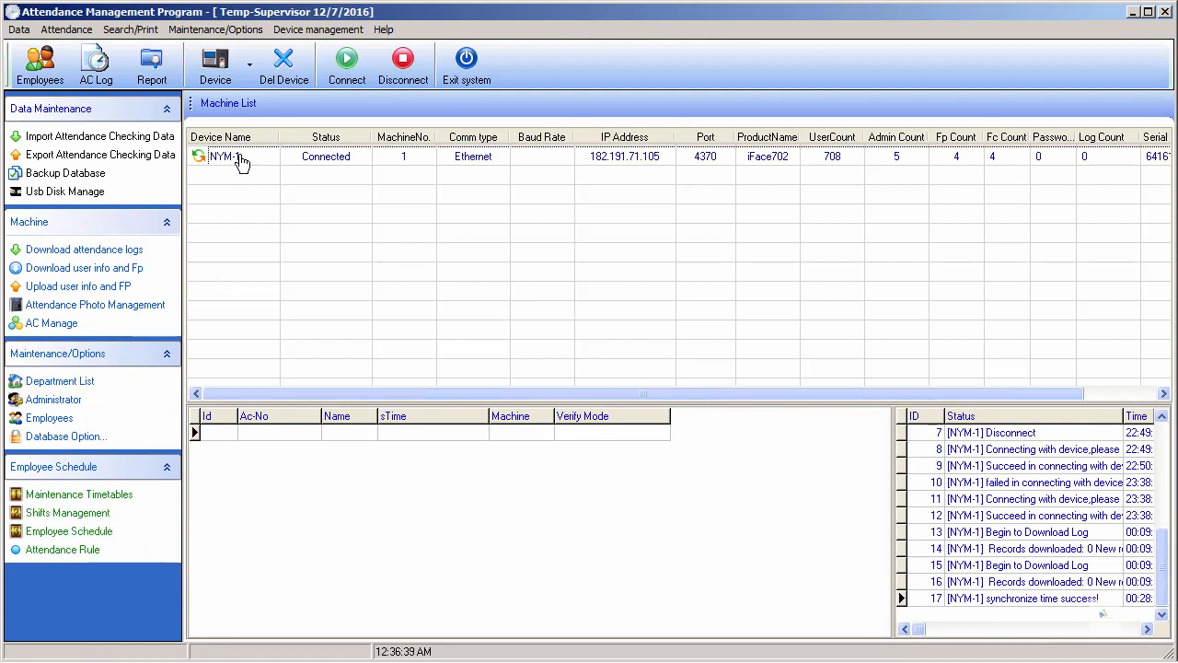
Step: Review the device communication settings and leave them unchanged
click(221, 67)
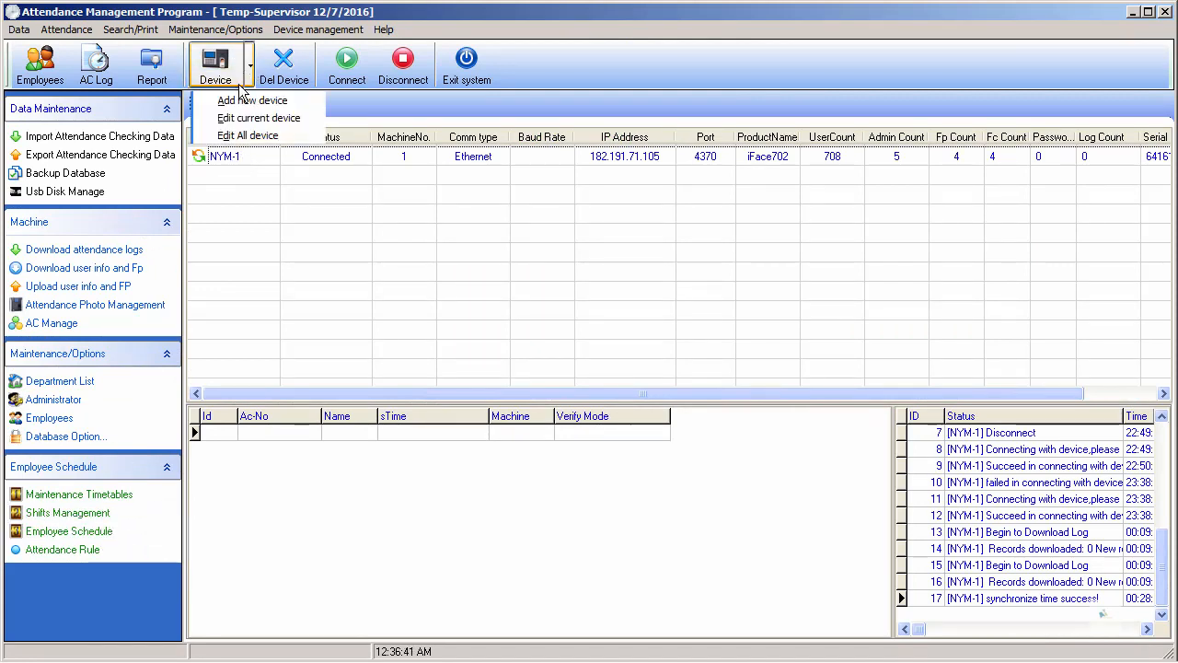
mouse_move(250, 100)
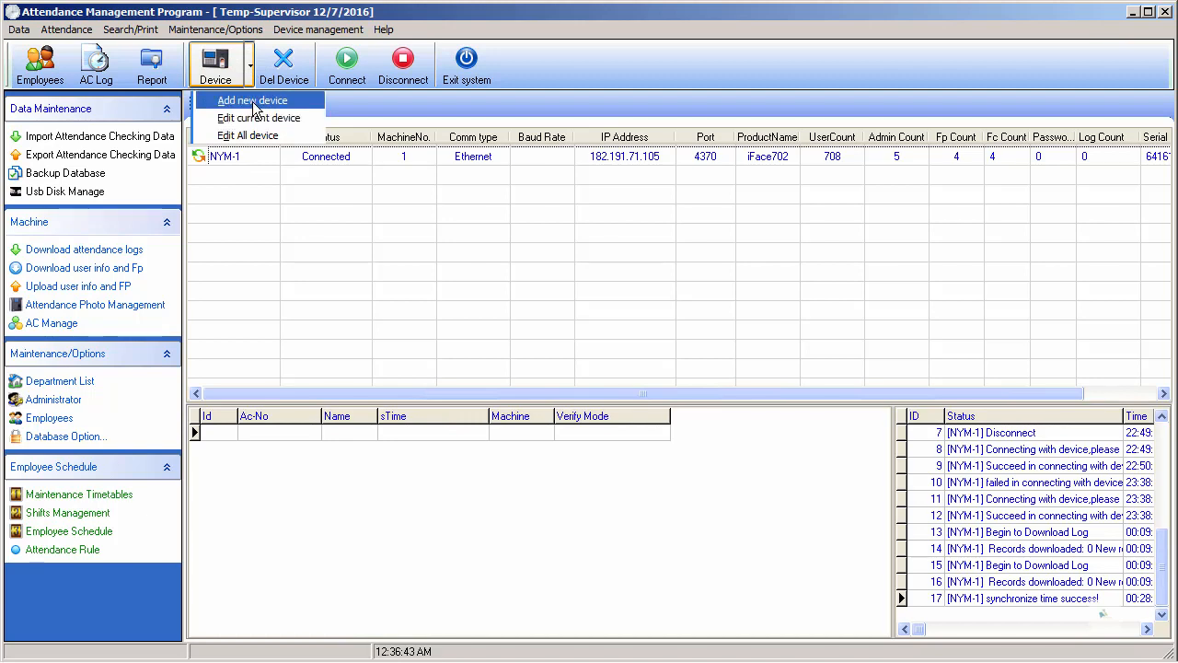
mouse_move(247, 136)
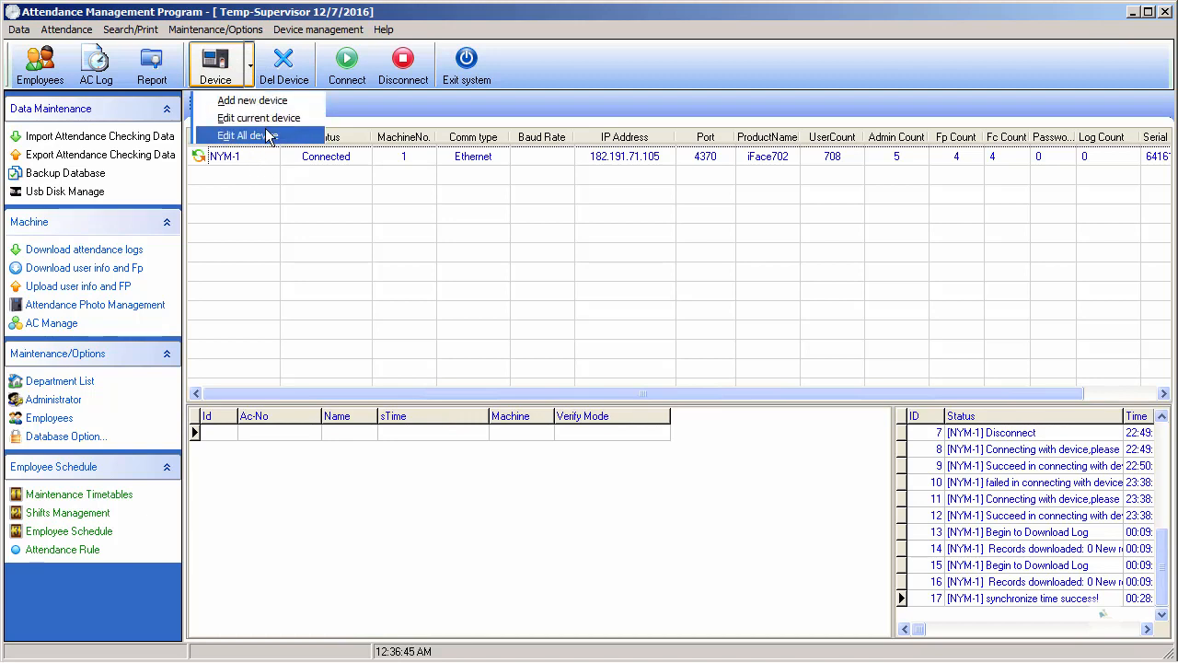
mouse_move(257, 118)
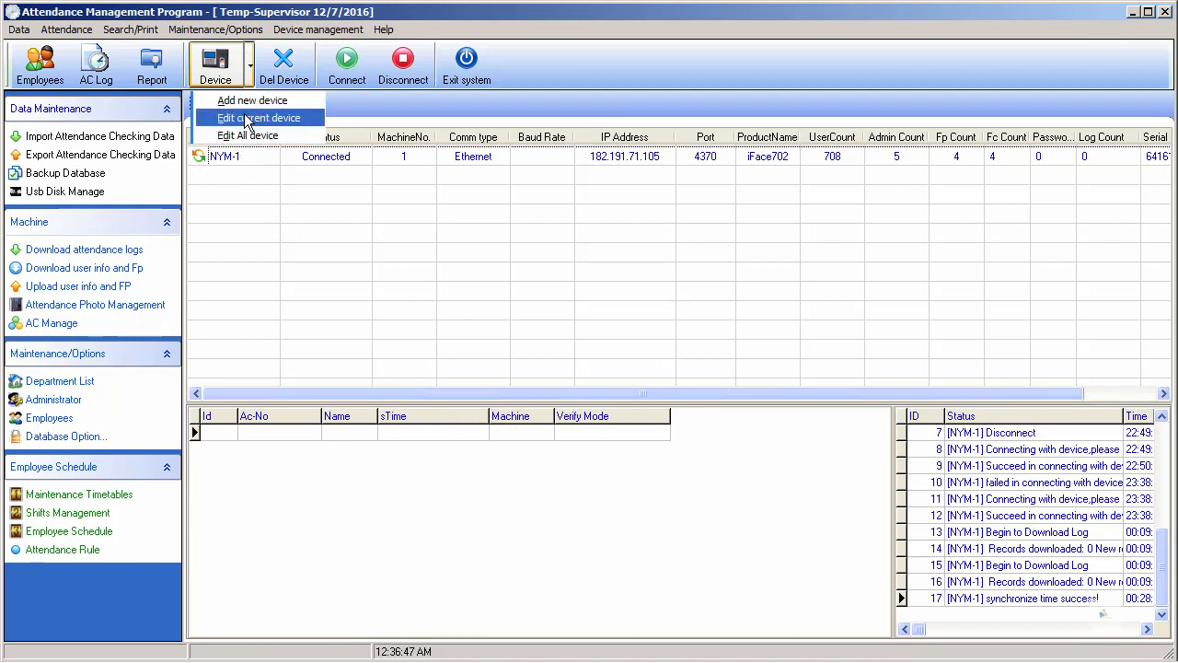
click(257, 118)
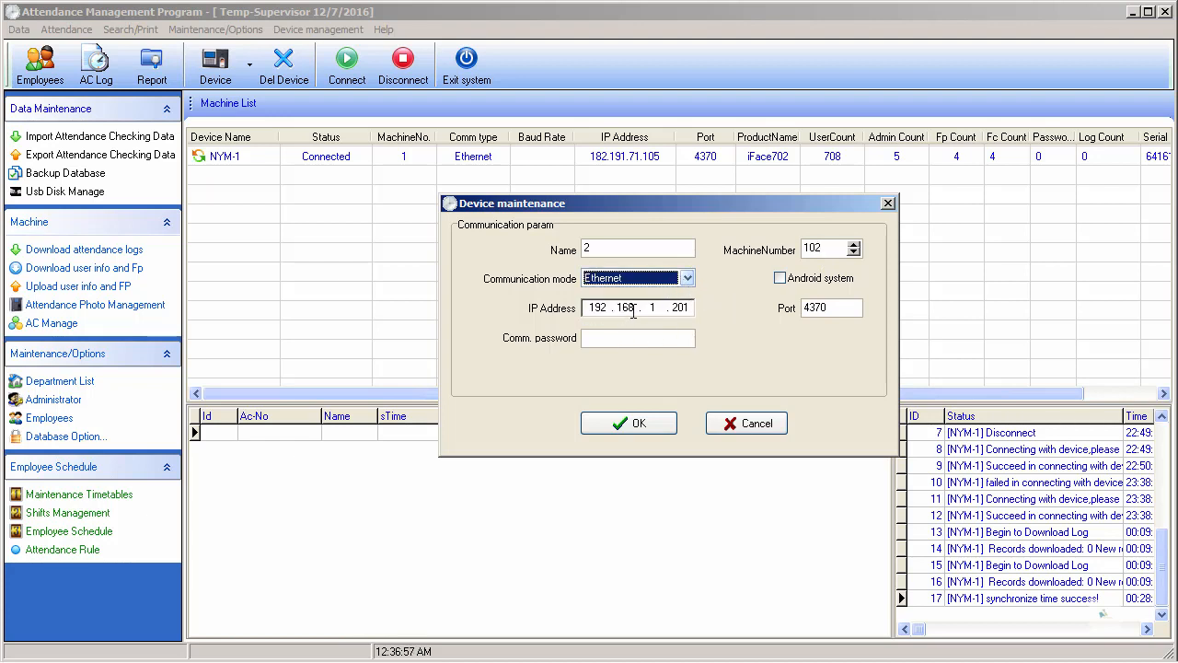
click(636, 339)
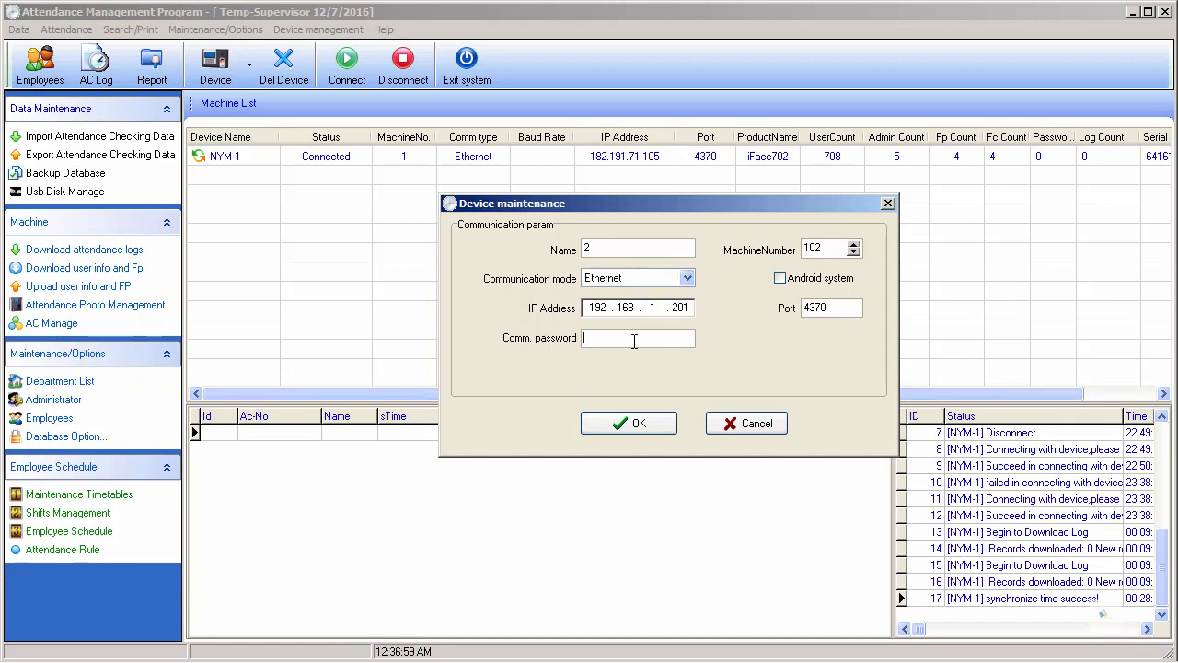
click(745, 421)
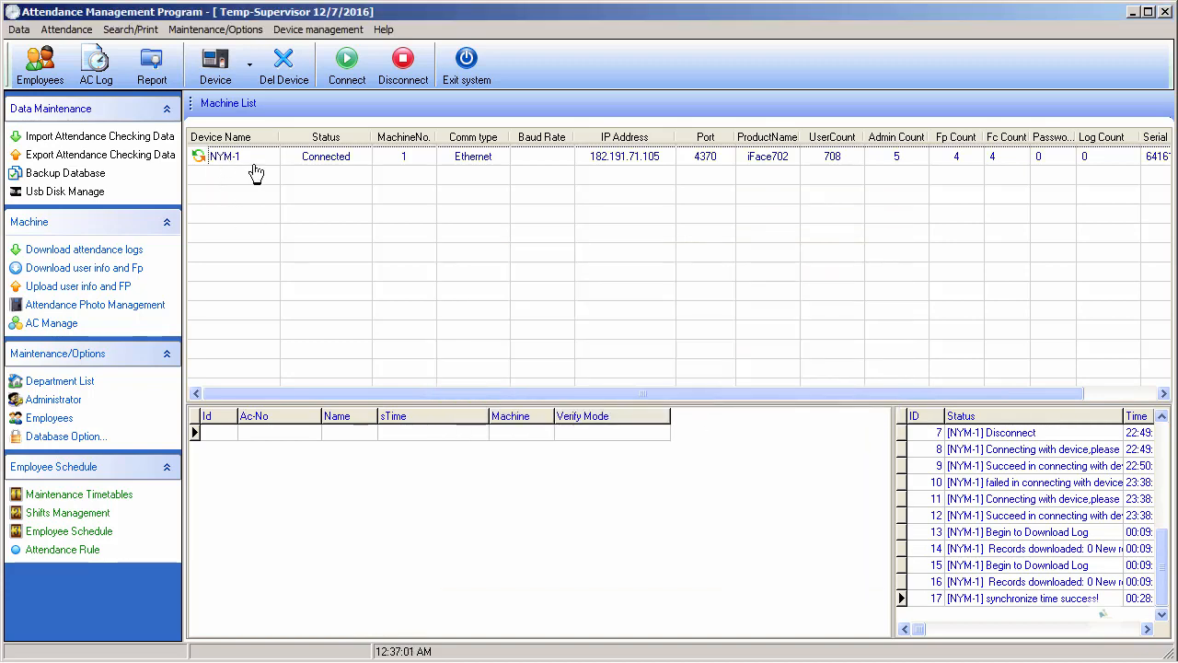
Step: Check the actions available for NYM-1 and review the department list
click(224, 155)
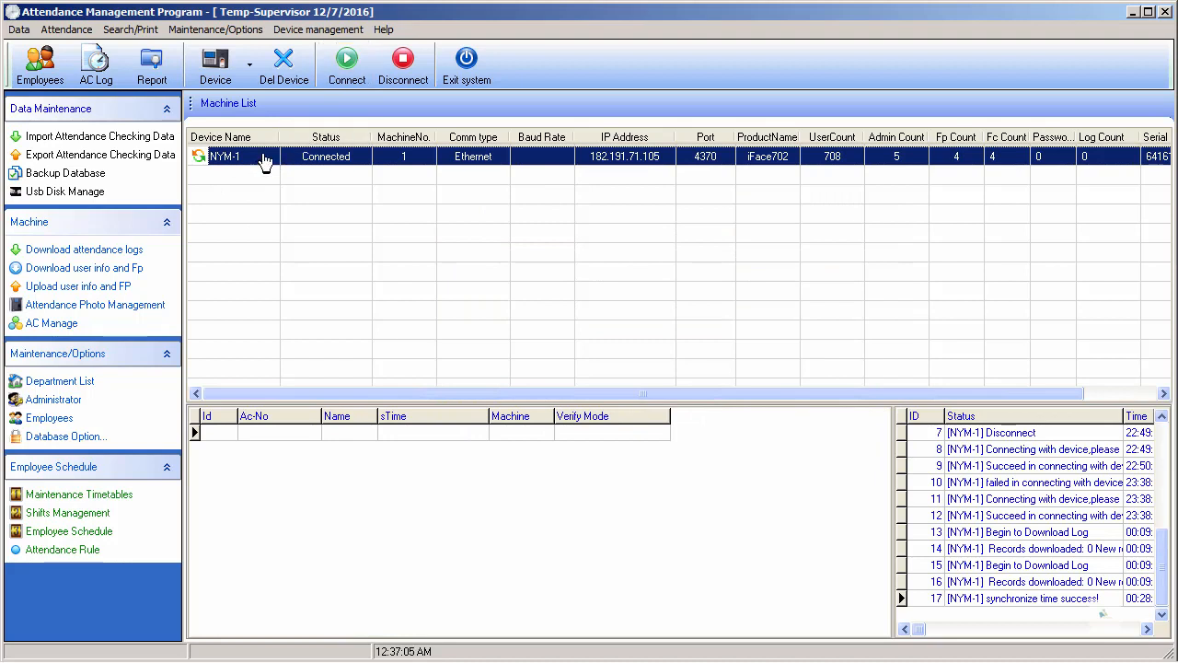
mouse_move(279, 136)
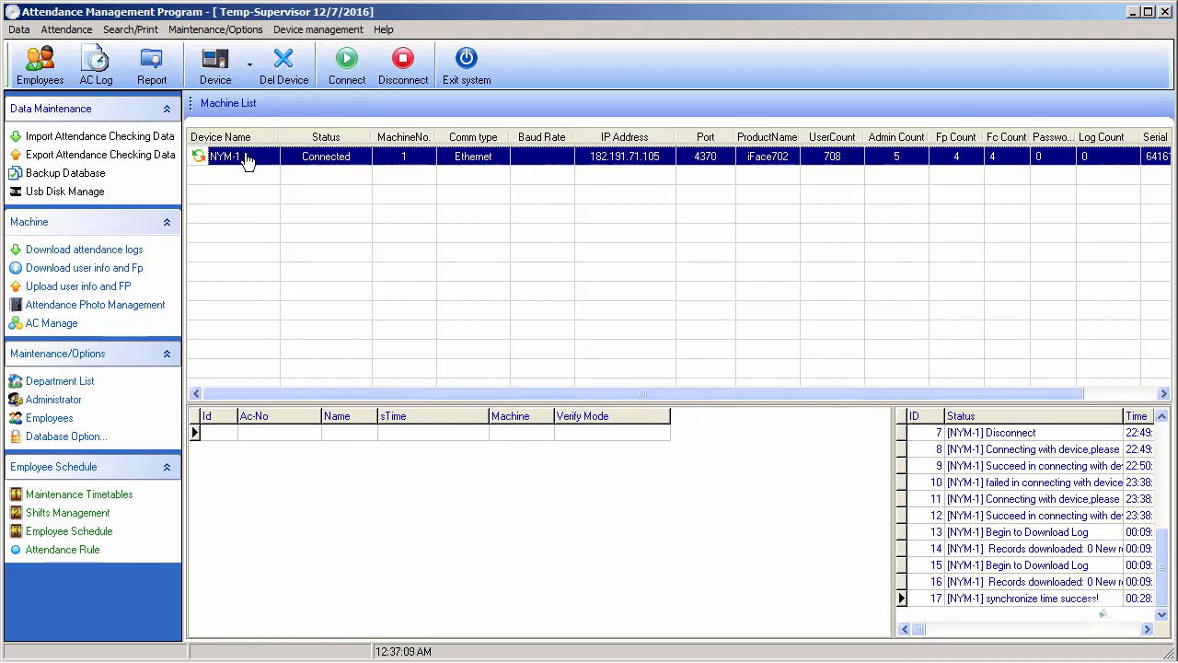
right_click(243, 155)
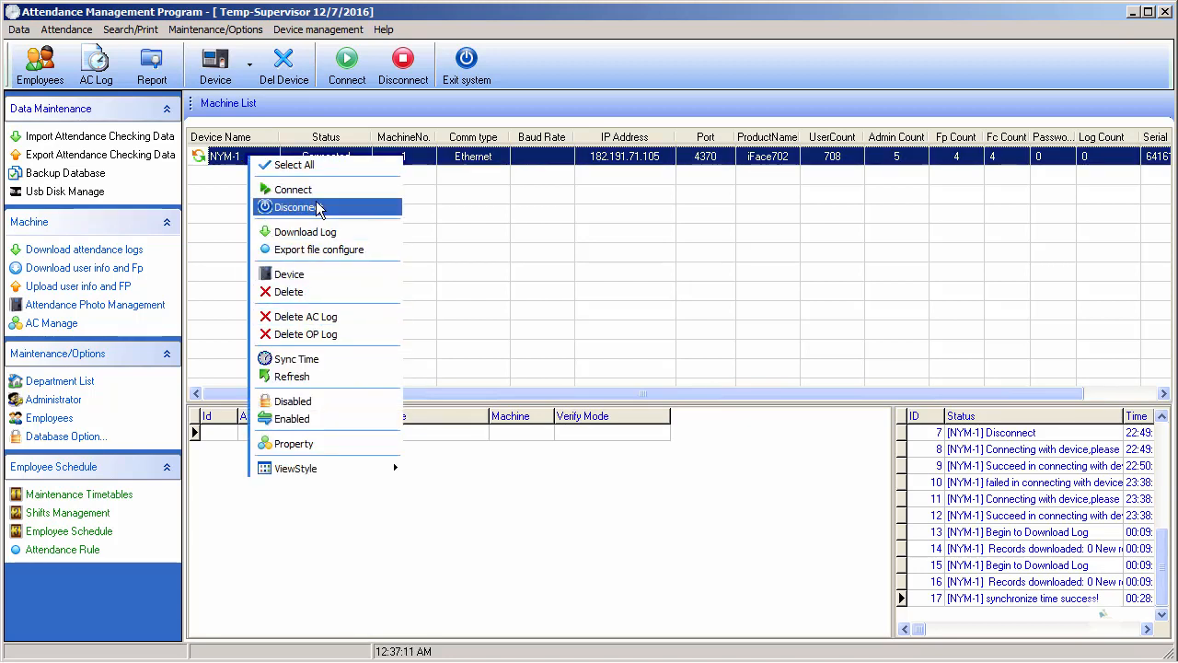
mouse_move(419, 136)
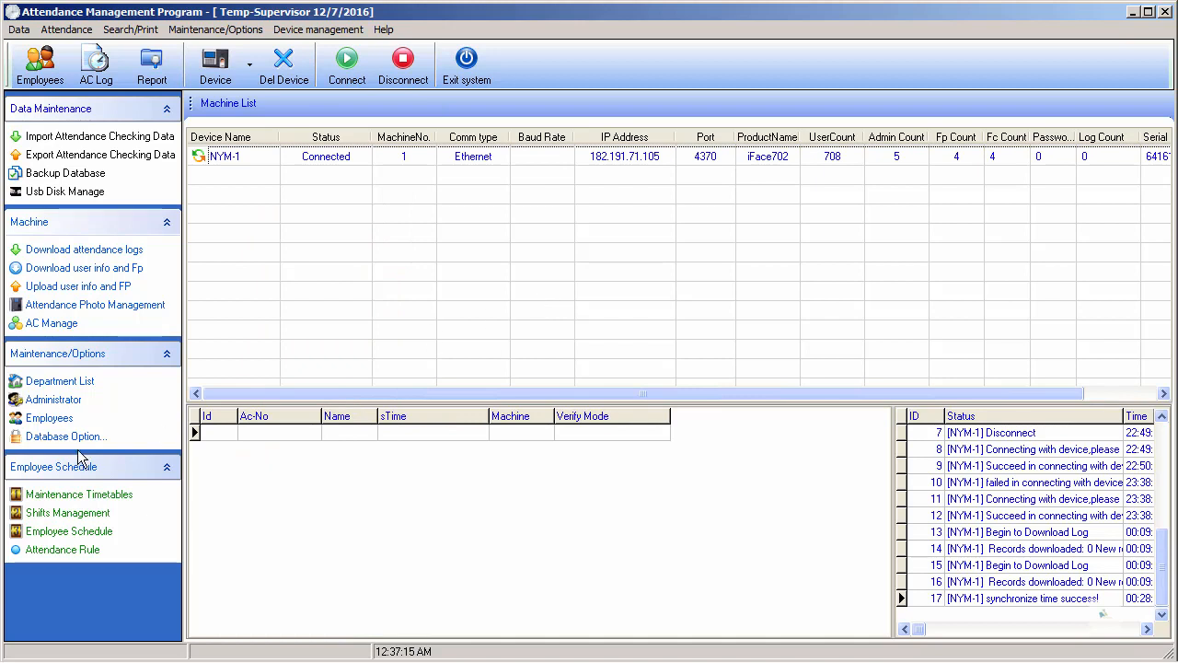
mouse_move(73, 467)
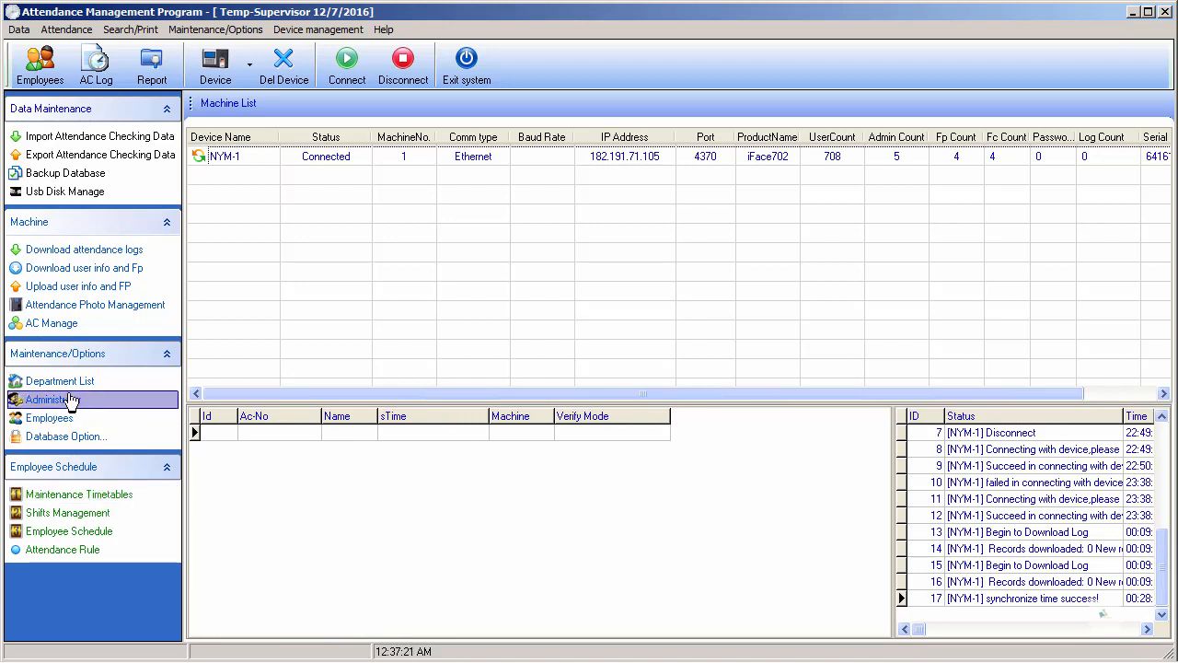
click(59, 379)
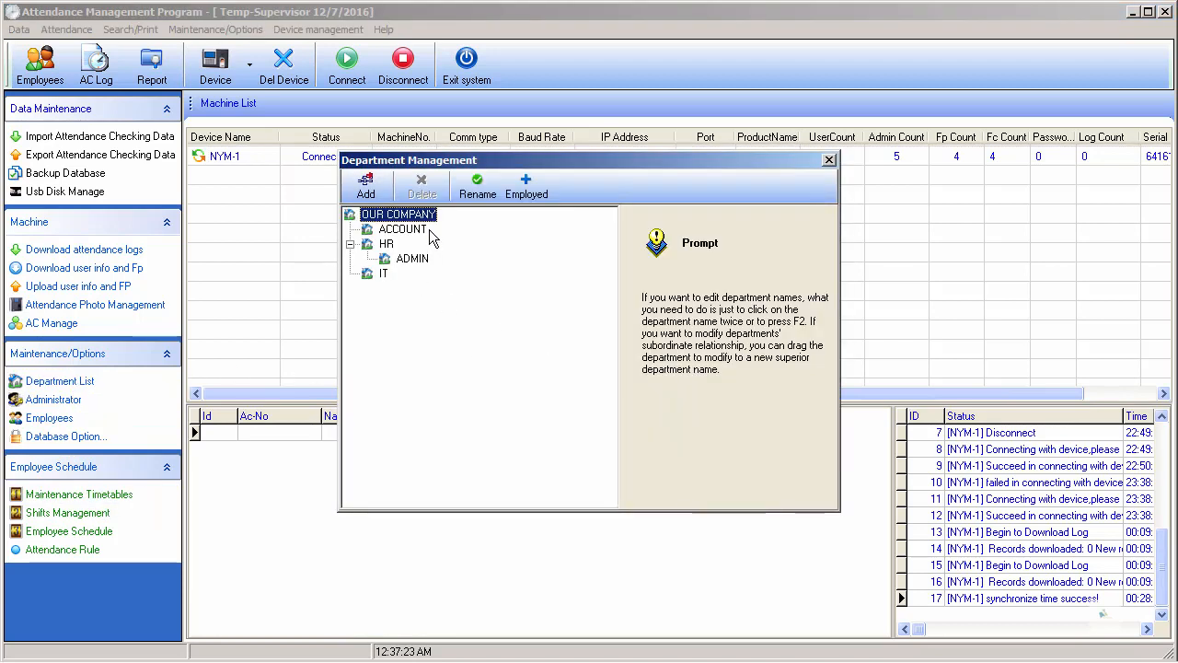
mouse_move(427, 276)
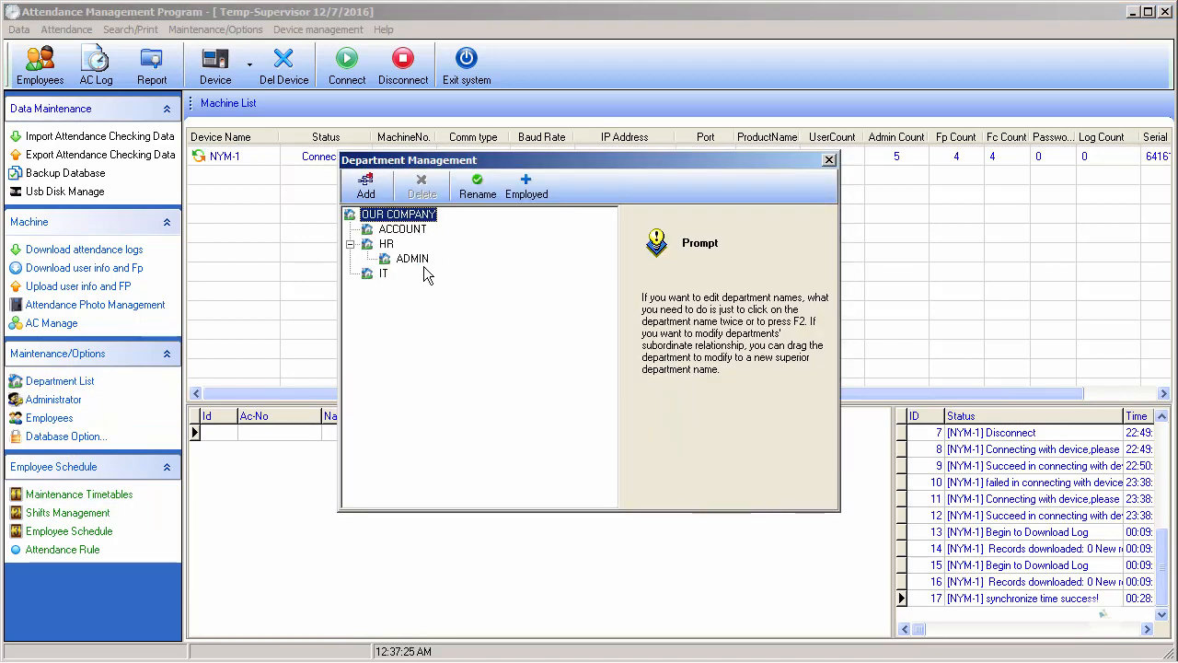
mouse_move(383, 291)
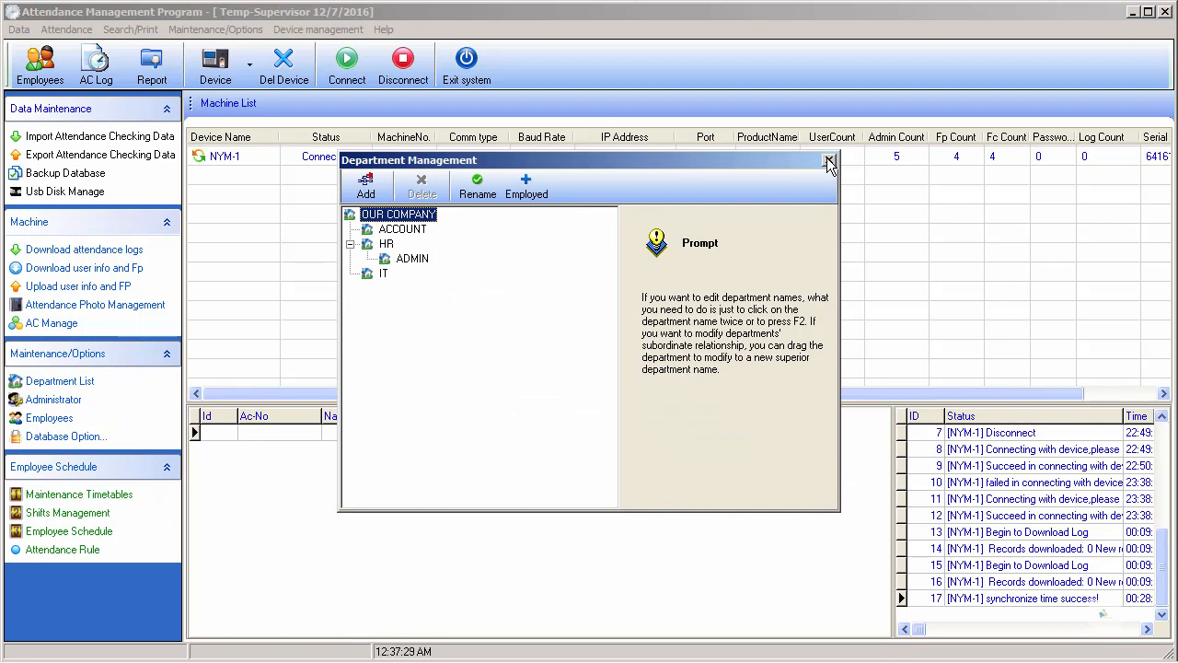
click(828, 162)
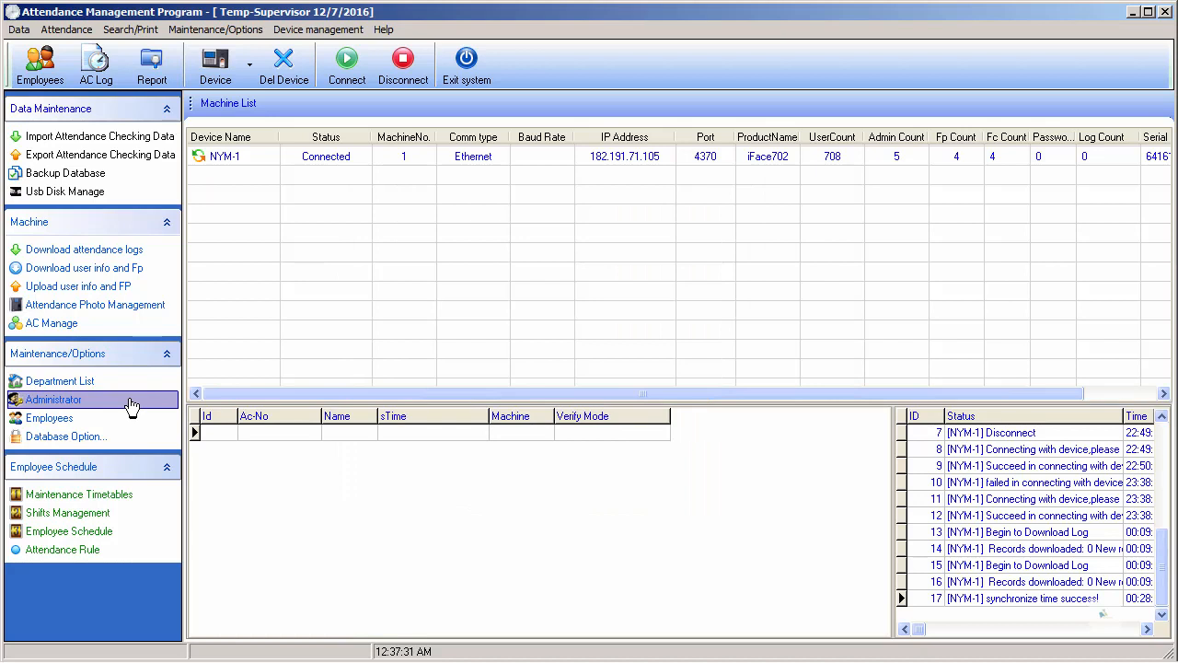
Step: Review the employee list and the Daytime and Night Time shift timetables
click(48, 418)
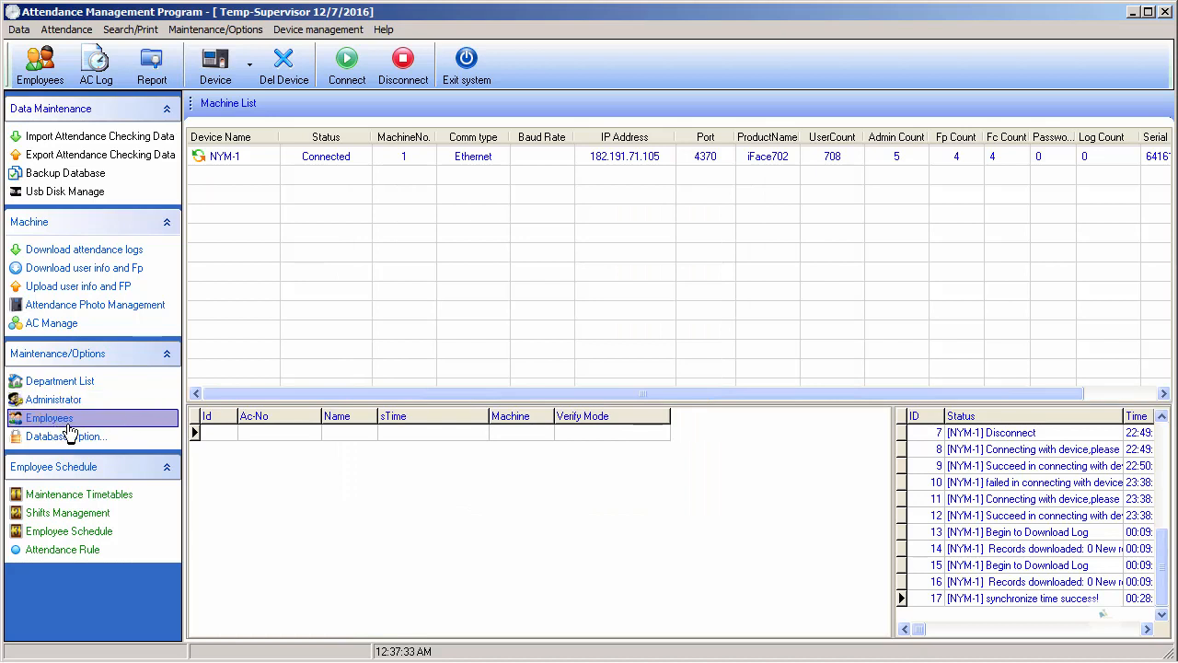
click(50, 416)
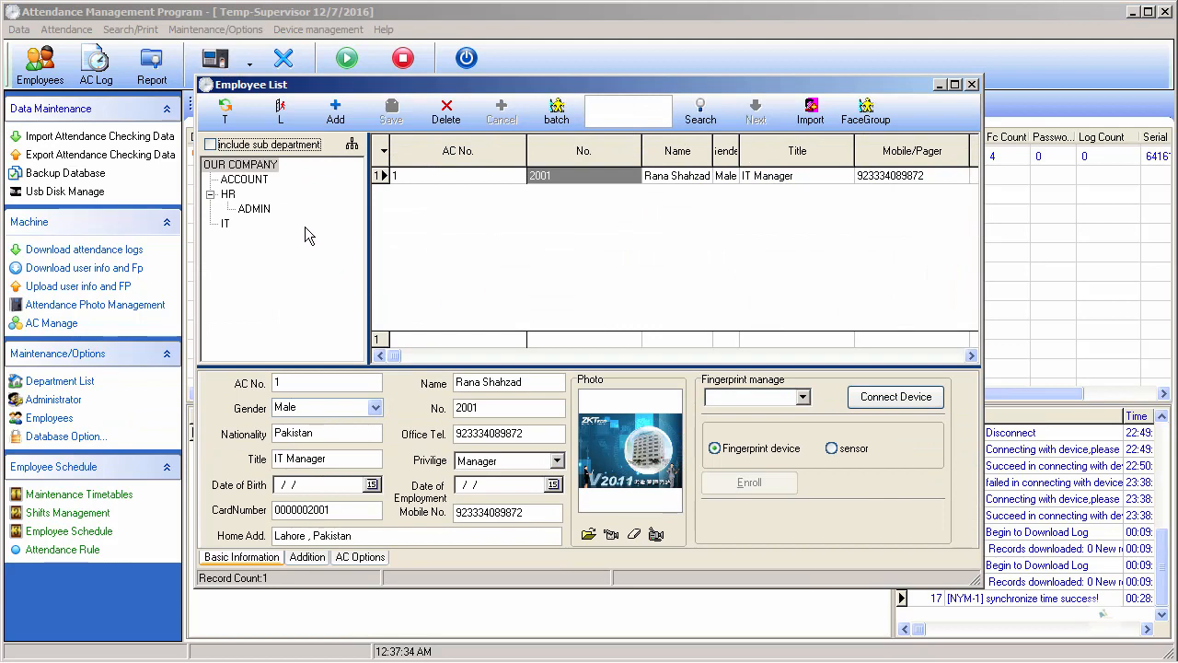
mouse_move(302, 243)
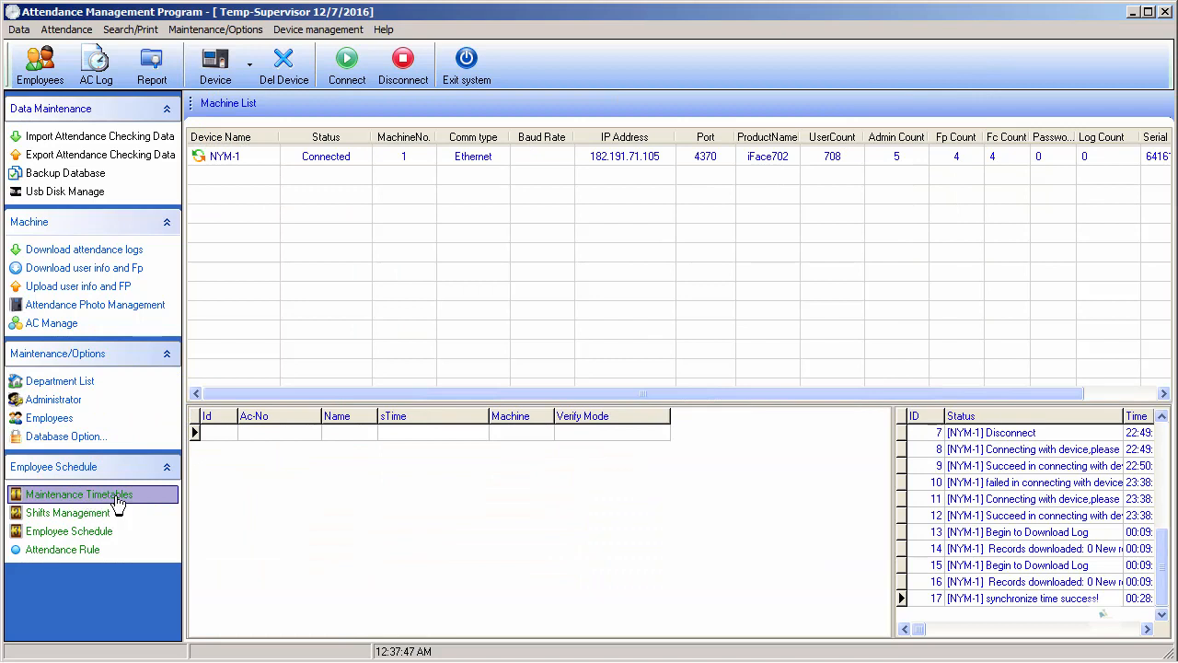
click(81, 493)
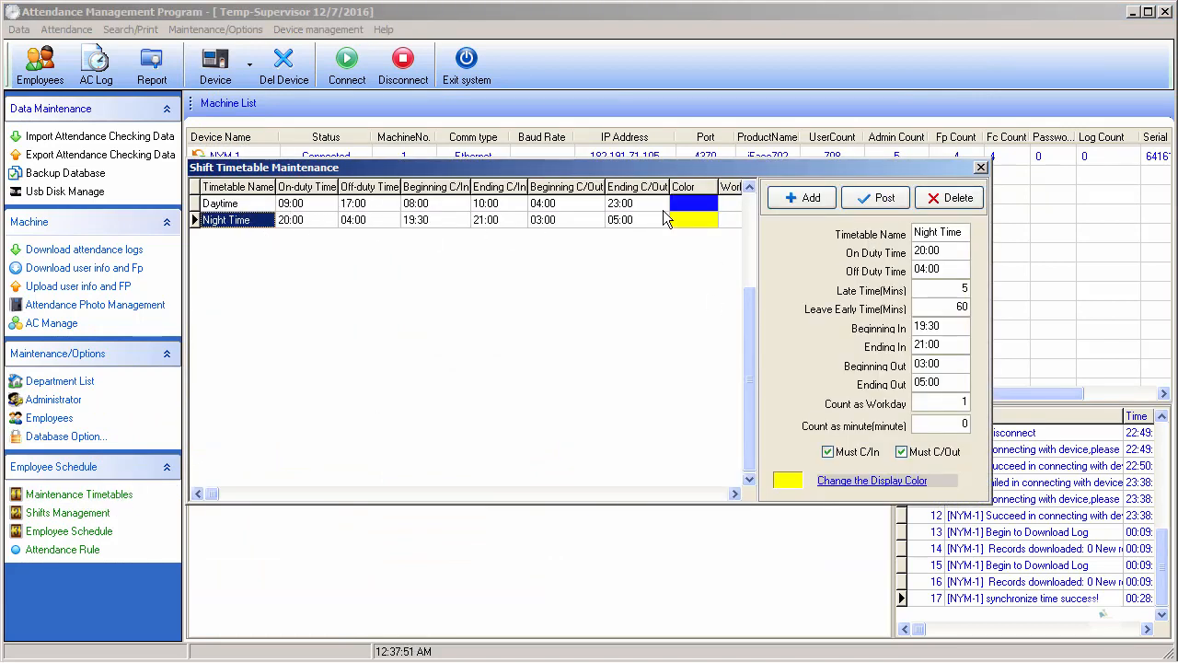
mouse_move(990, 188)
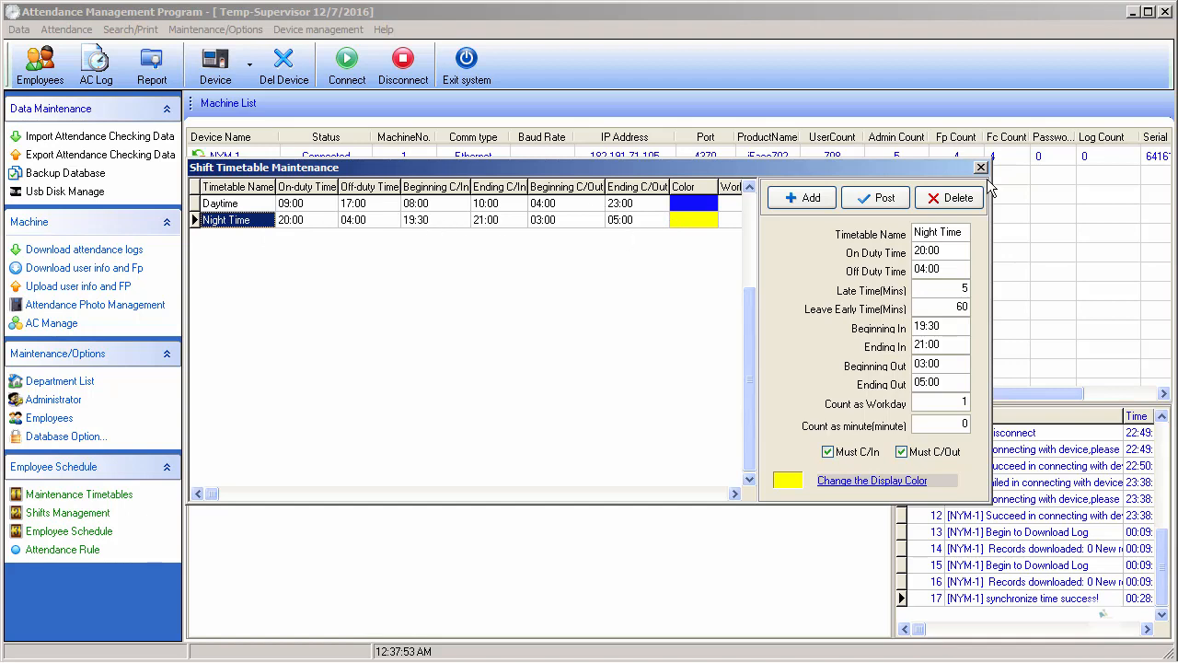
click(981, 165)
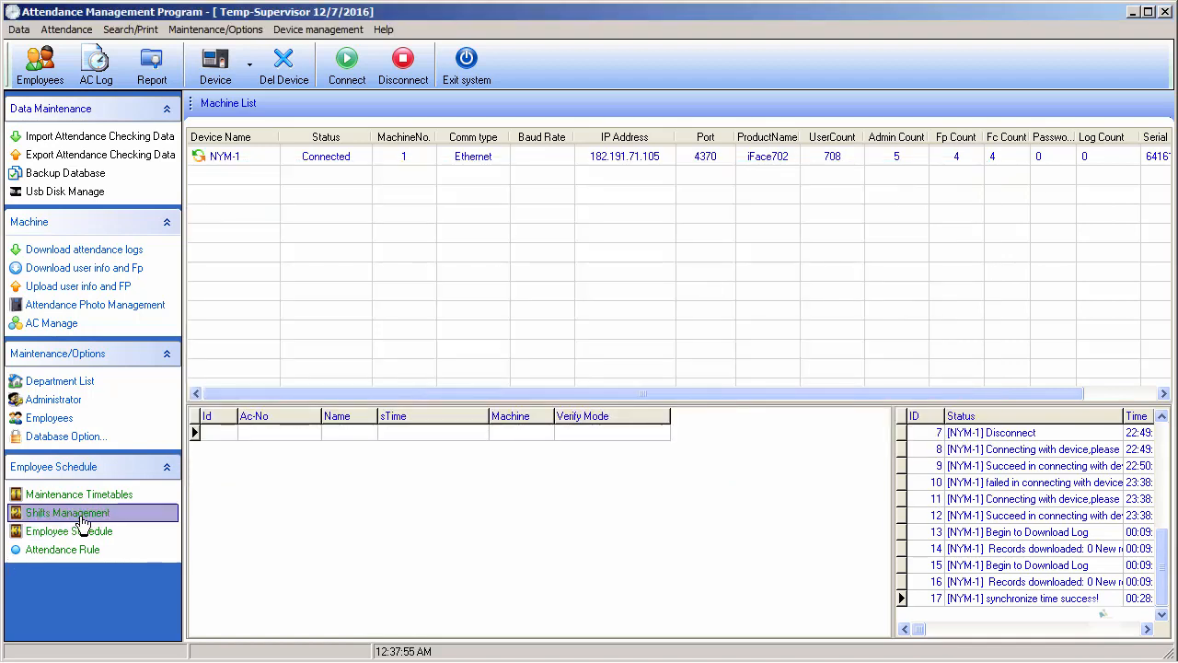
Step: Review the Dayshift and Nightshift shifts in Shift Management, then return to the machine list
click(66, 512)
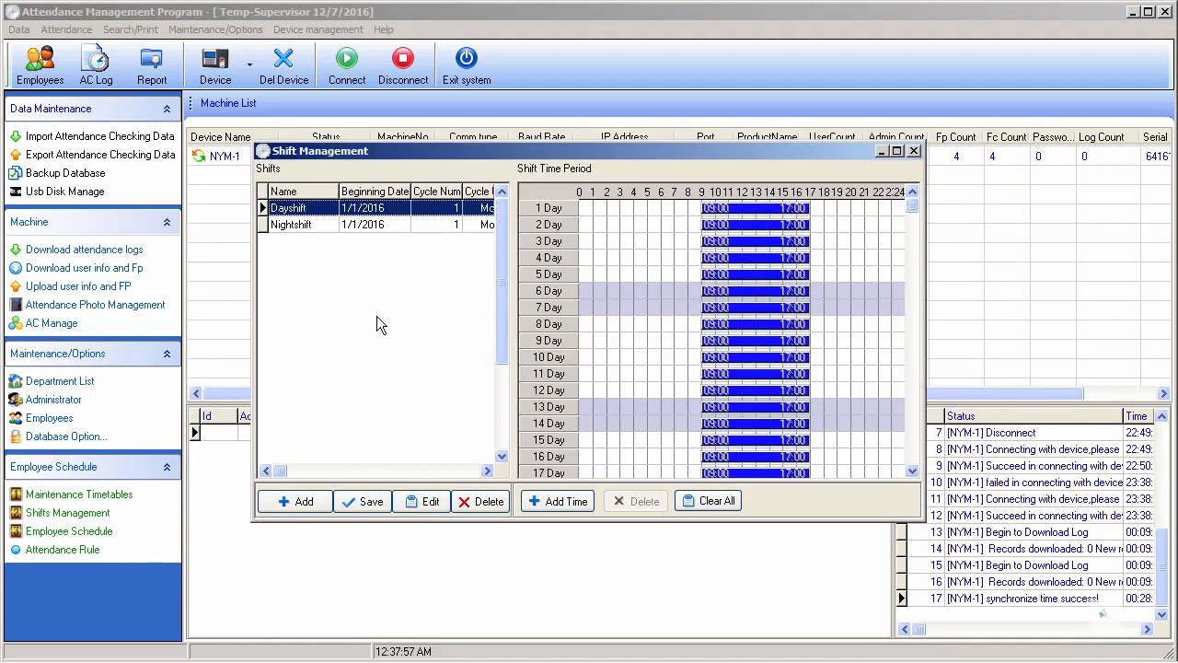
mouse_move(495, 245)
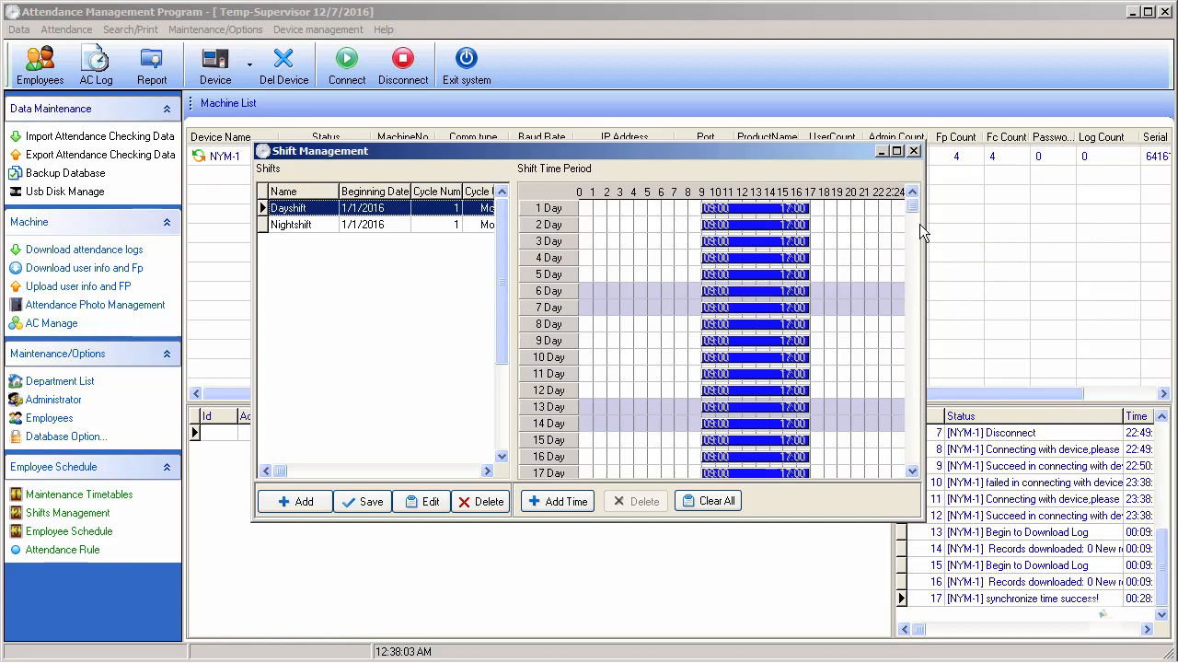
scroll(down, 3)
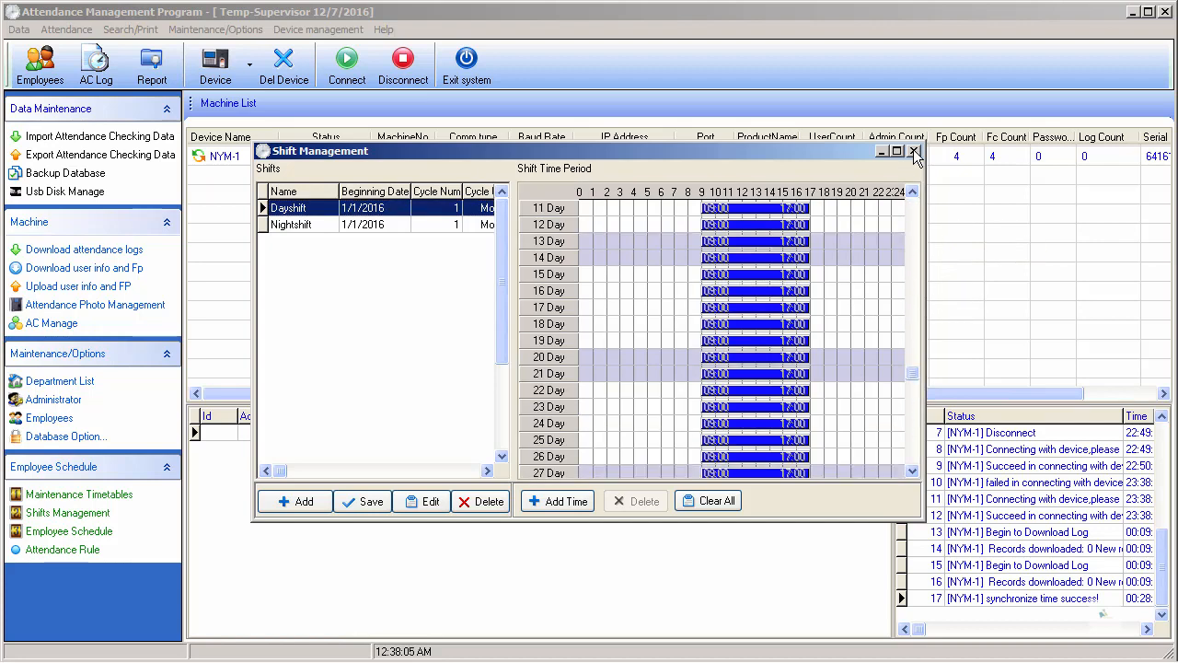
click(913, 151)
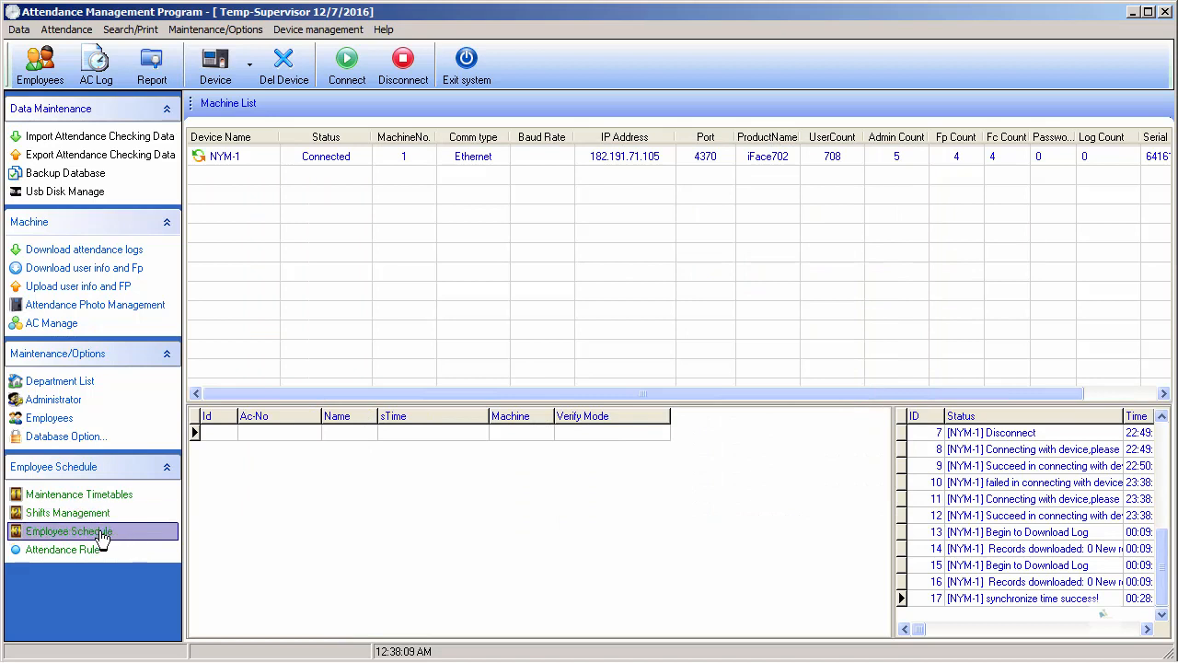
click(70, 530)
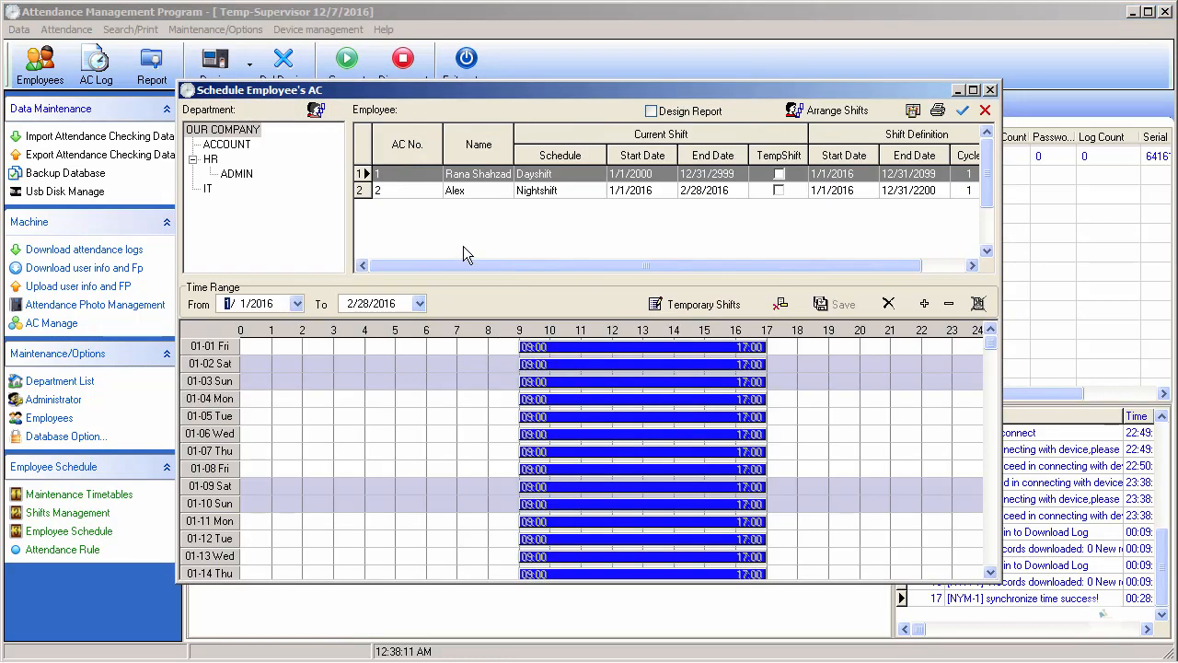
mouse_move(651, 250)
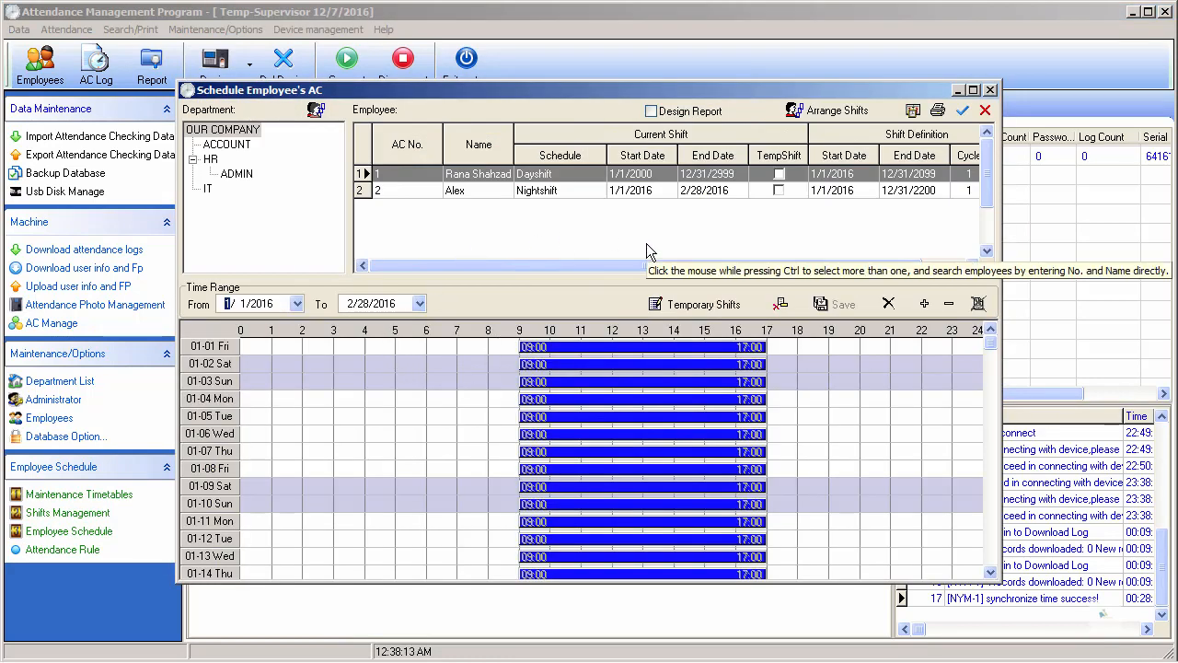
click(407, 190)
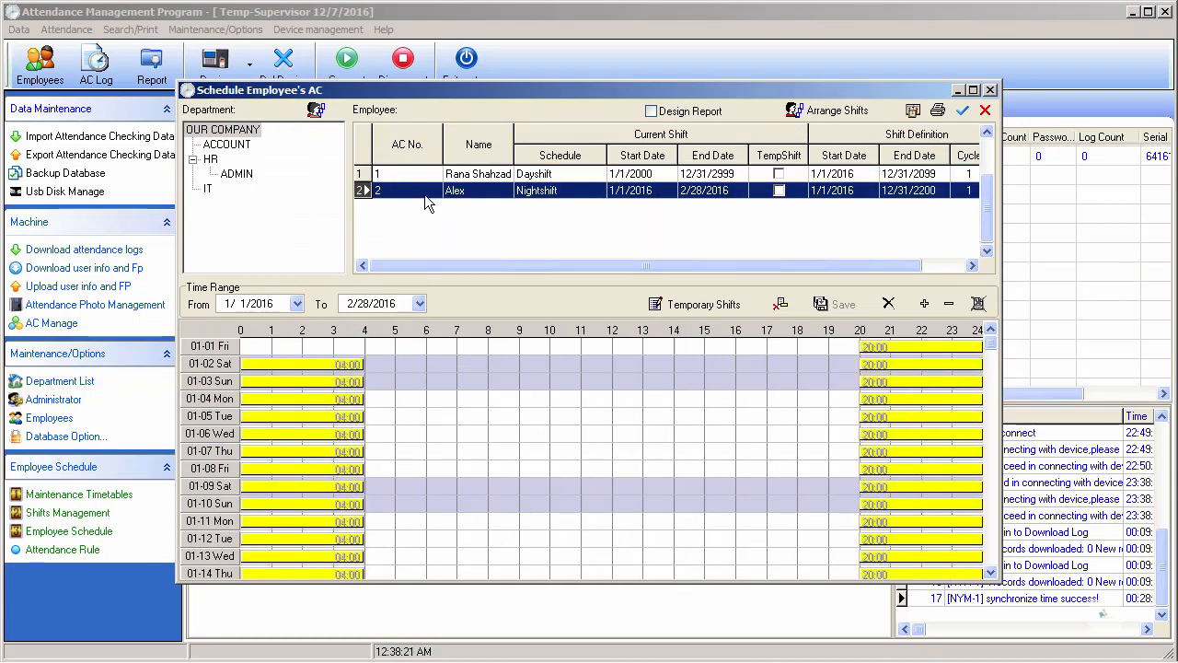
mouse_move(467, 199)
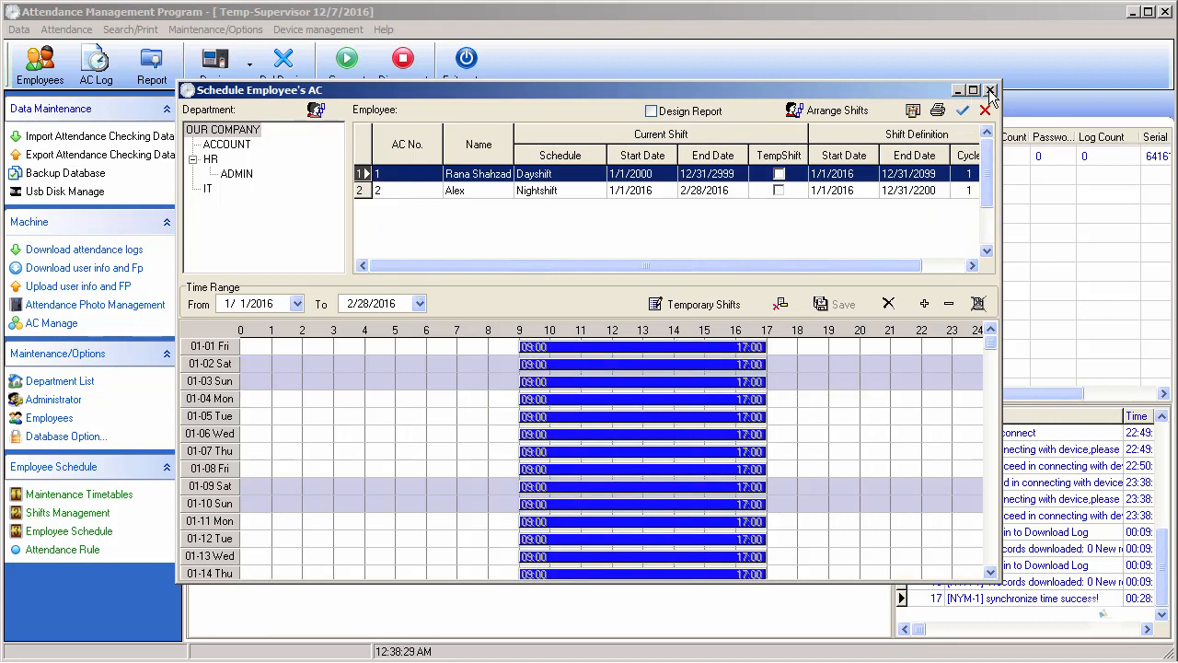
click(990, 89)
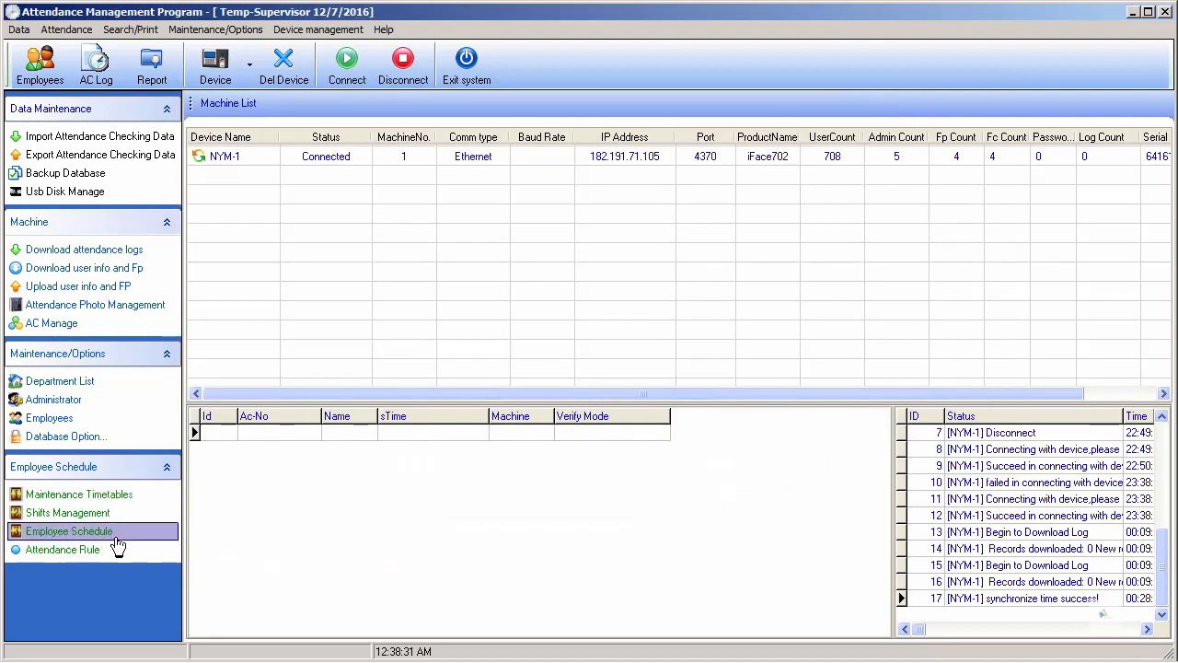
Step: Bring up the upload of user info and fingerprints from PC to device NYM-1
click(70, 530)
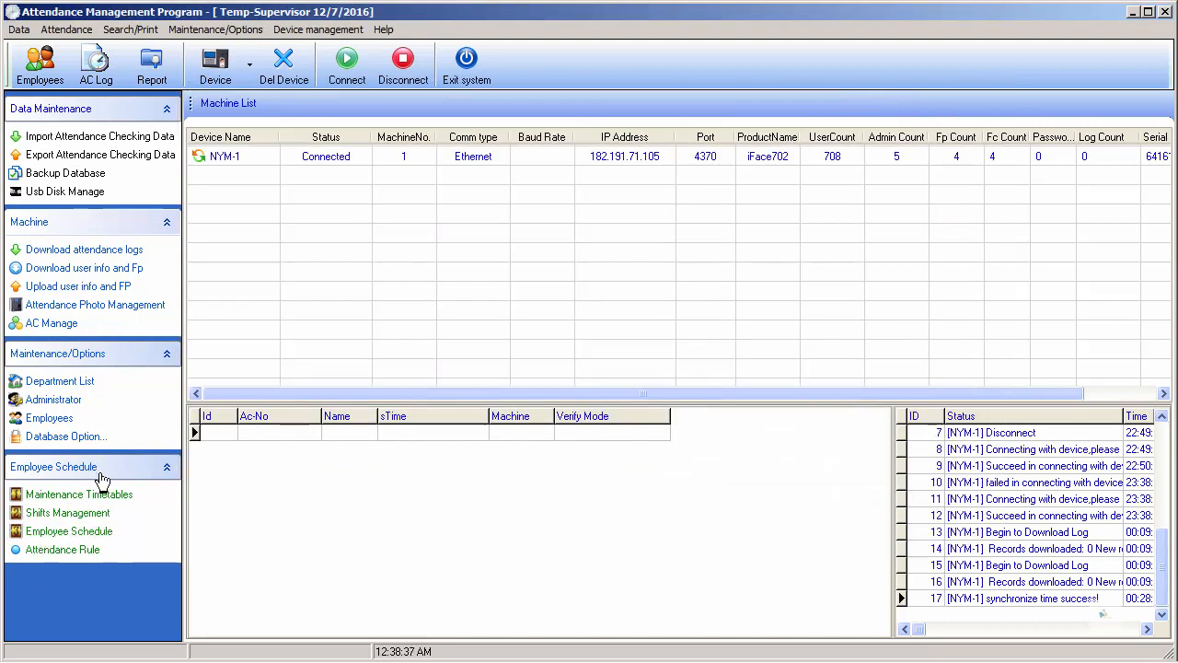
click(48, 418)
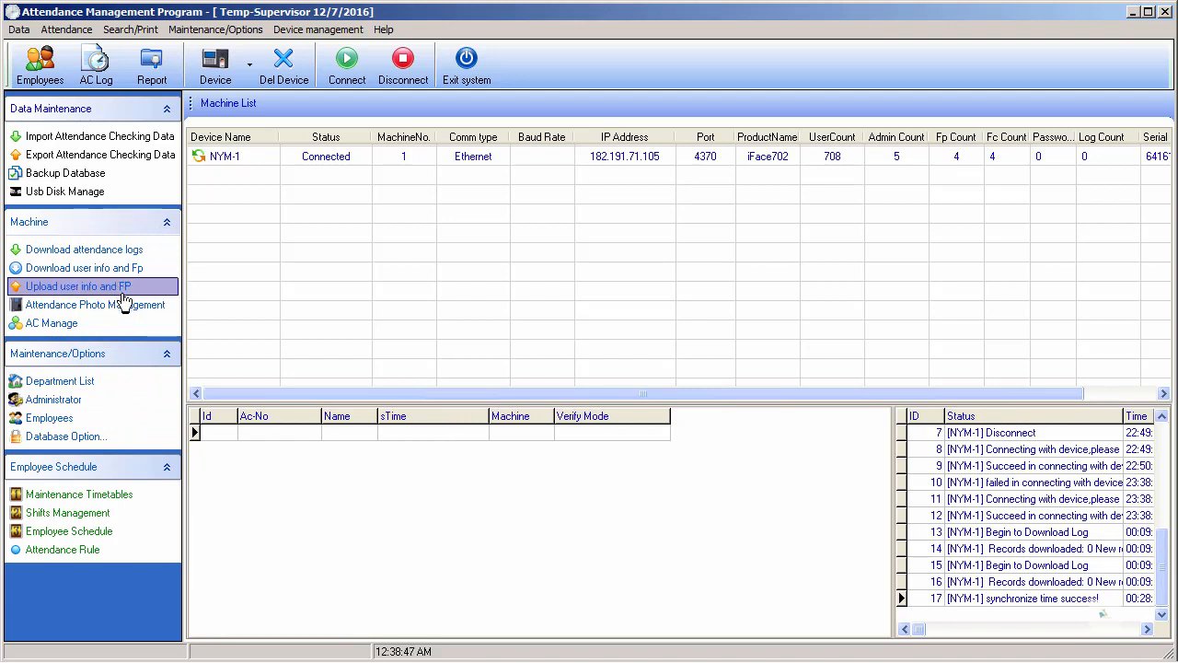
mouse_move(77, 291)
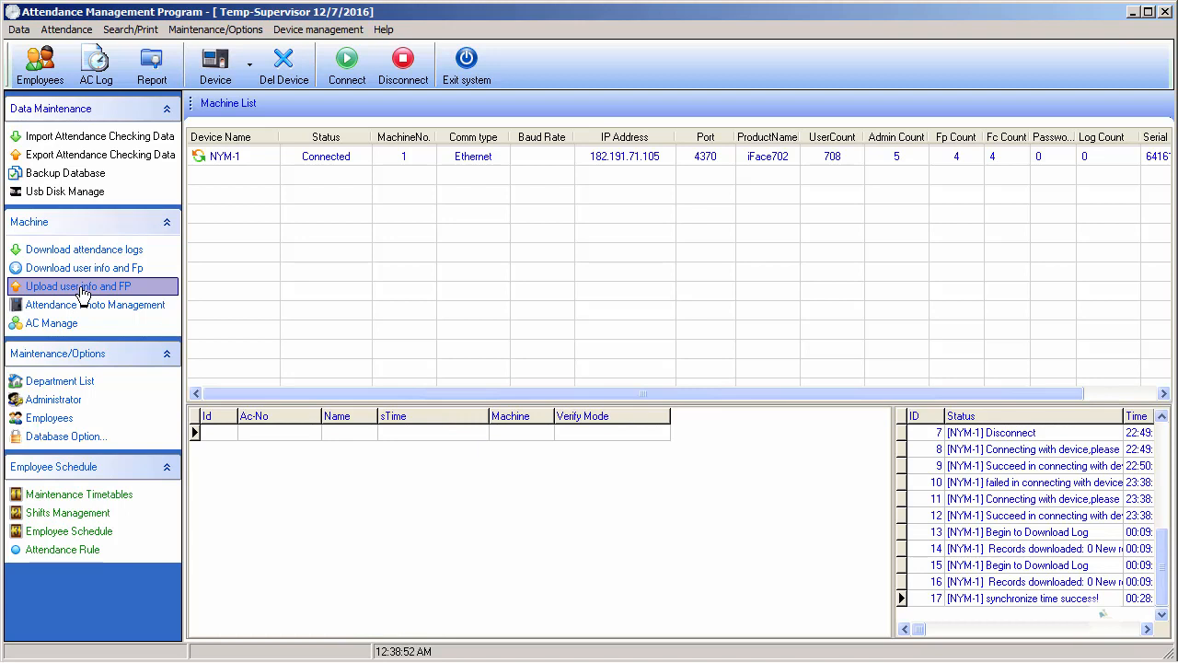
click(77, 288)
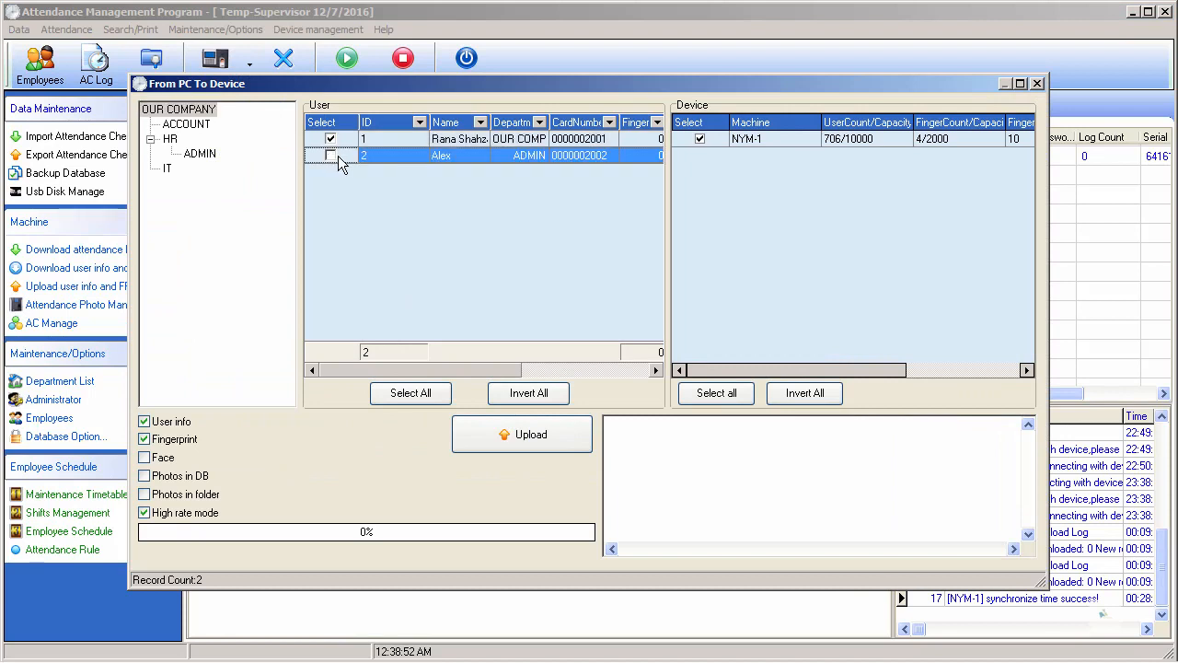
Step: Mark Alex for upload, exclude fingerprints, then abandon the upload without sending
click(332, 154)
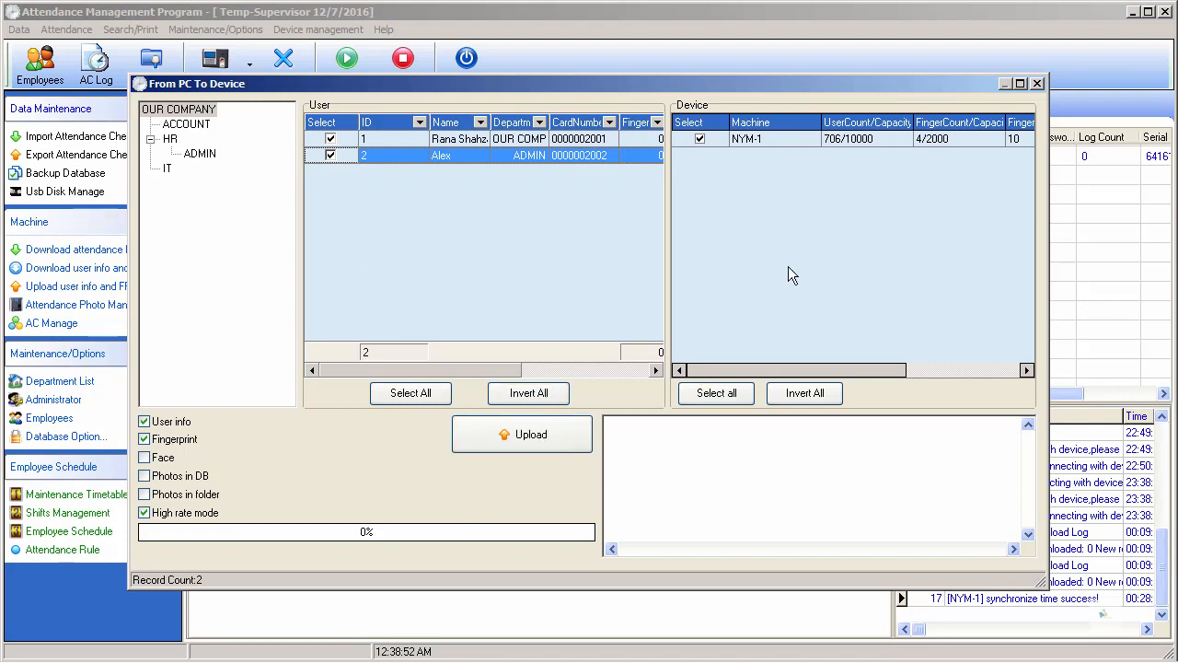
mouse_move(159, 456)
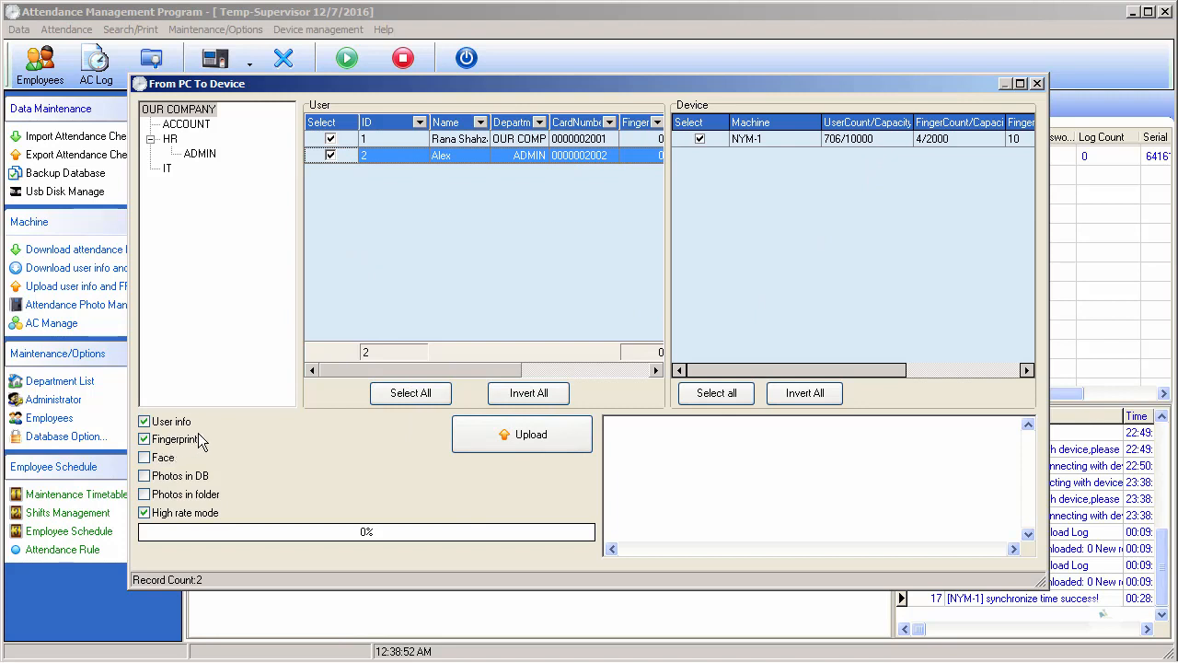
click(144, 438)
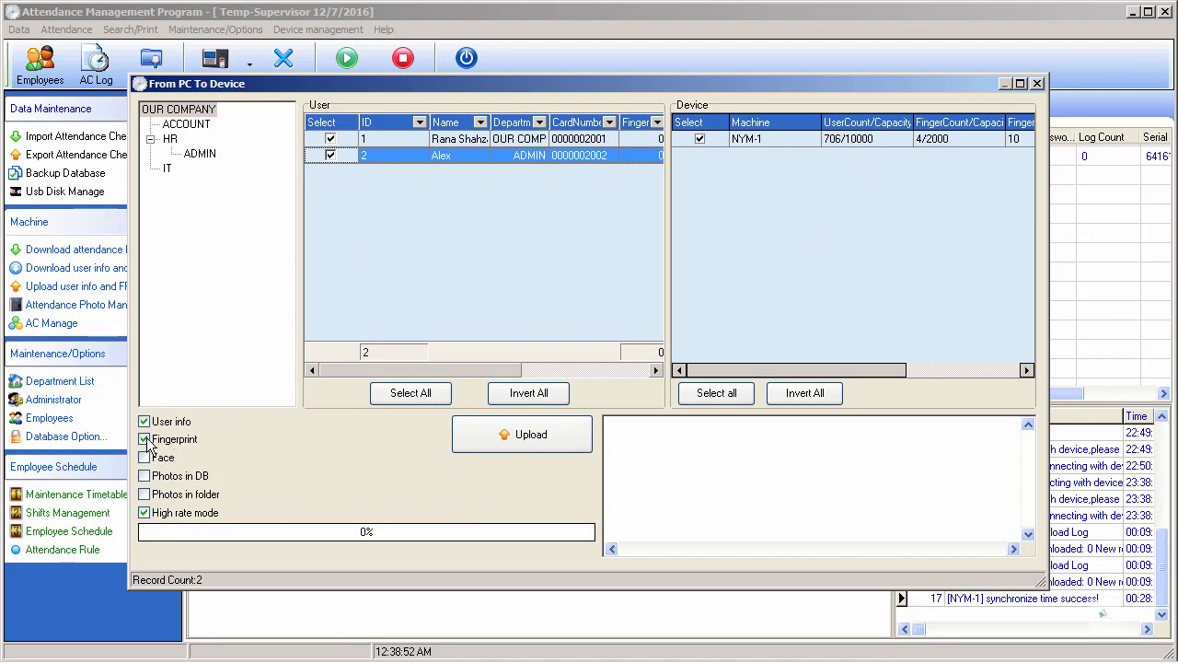
click(144, 438)
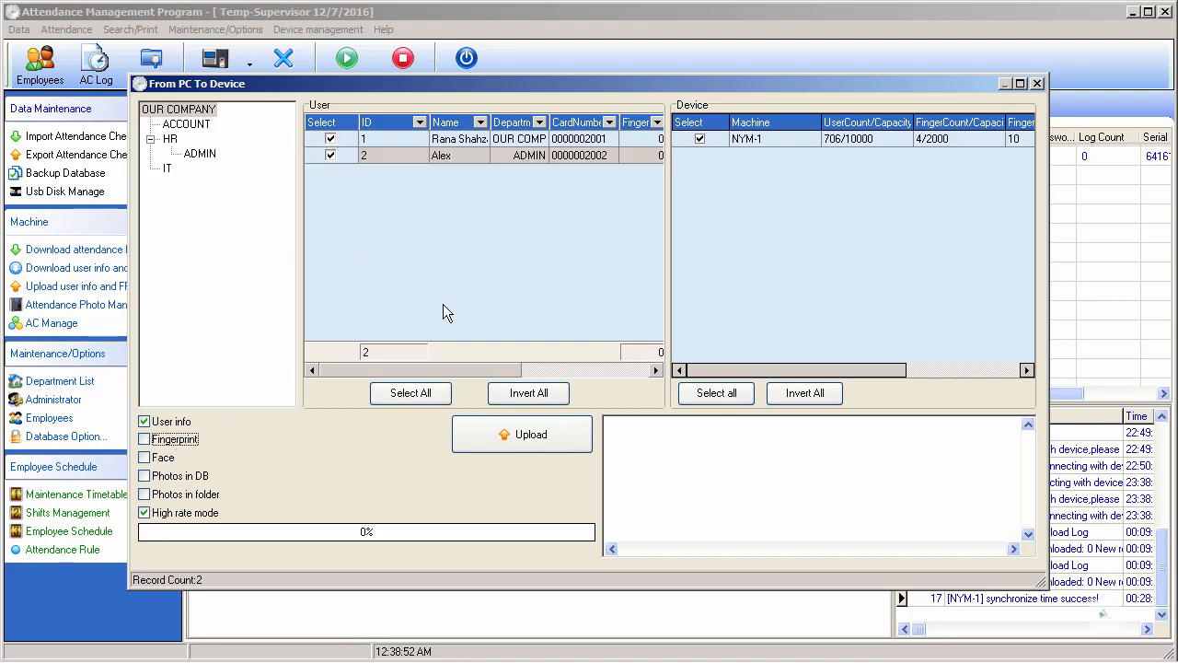
click(1037, 83)
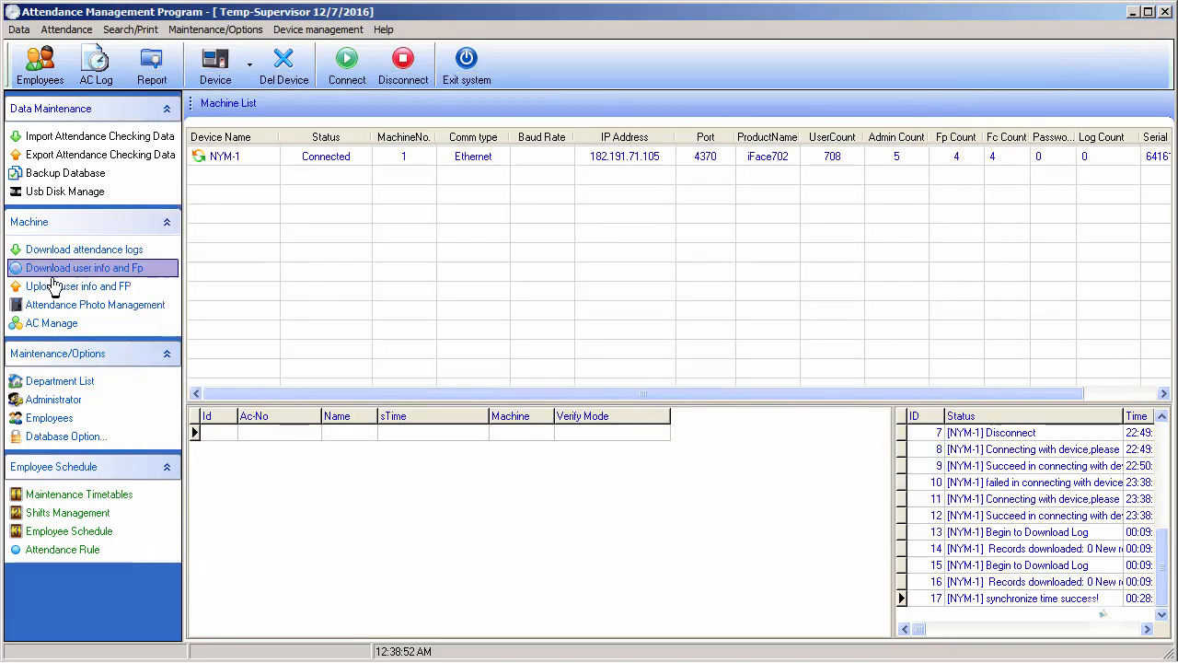
Step: Browse the users stored on NYM-1, revealing 705 not in the local database
click(85, 269)
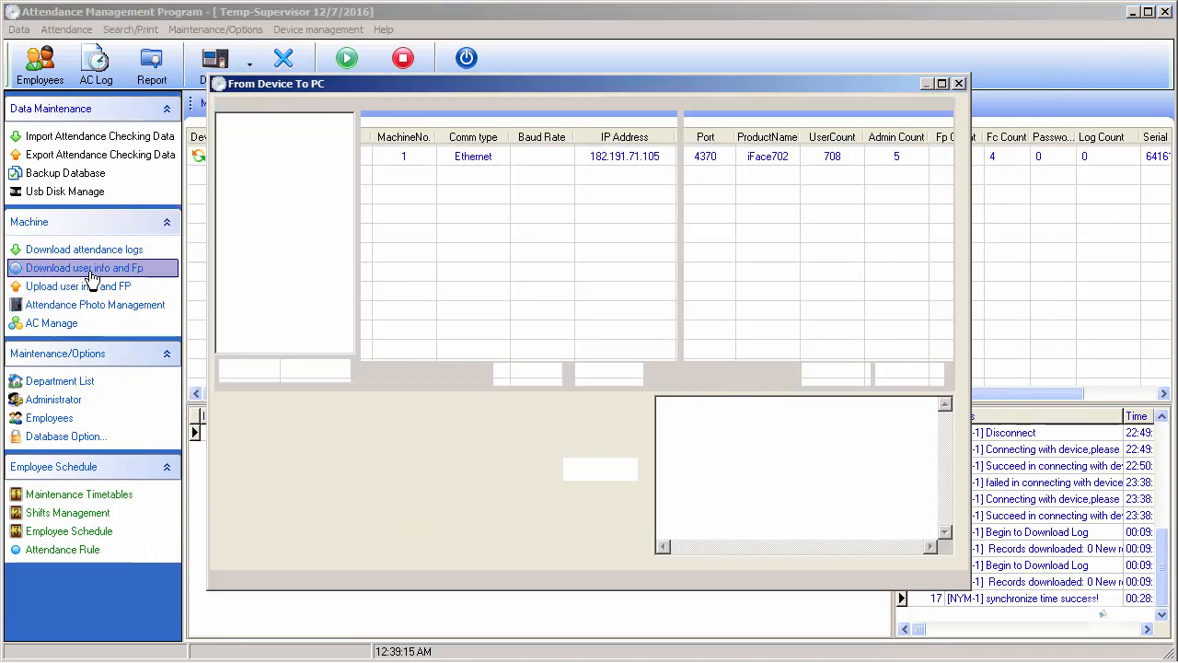
click(85, 269)
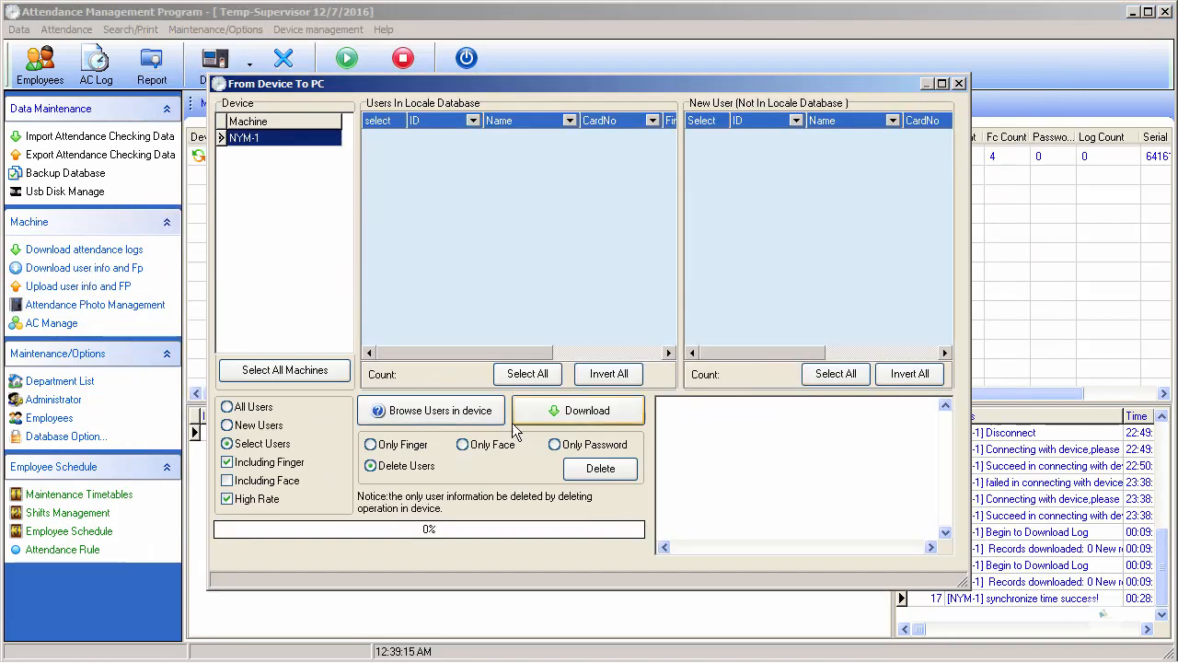
mouse_move(451, 421)
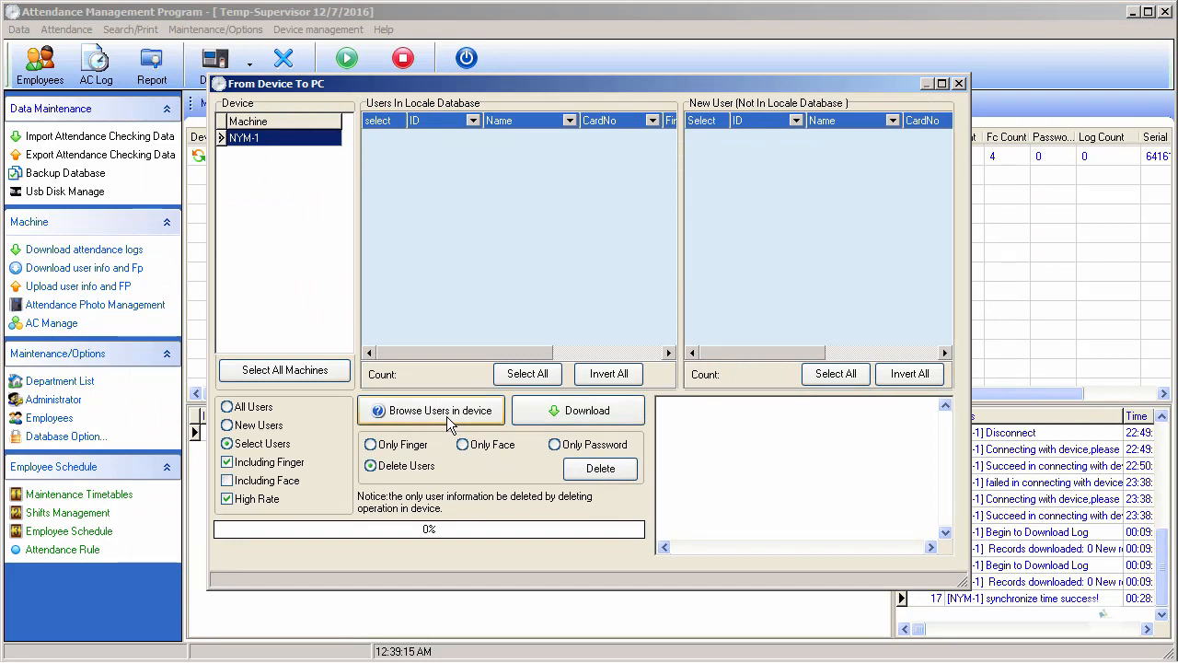
click(431, 409)
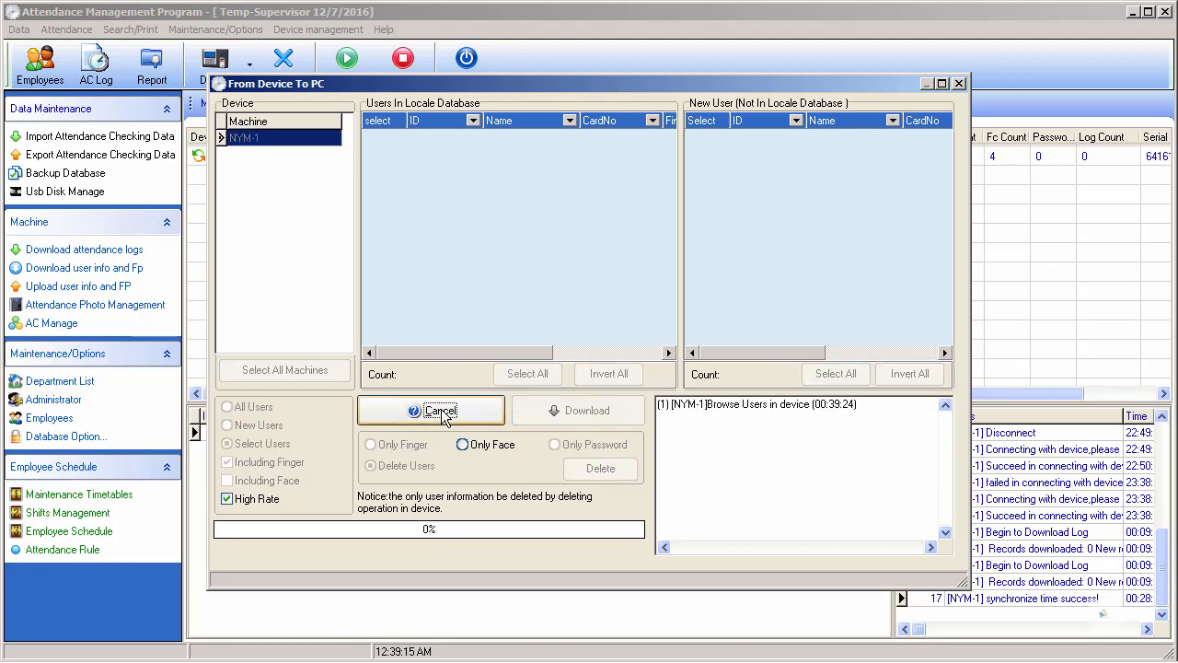
click(578, 409)
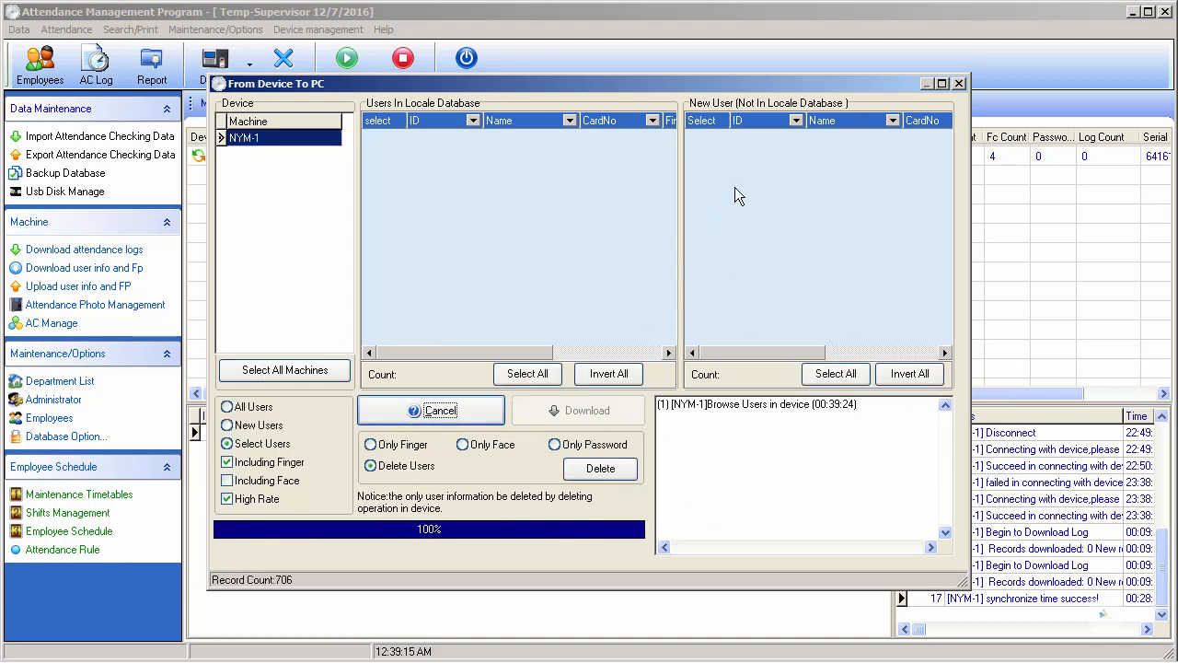
click(430, 409)
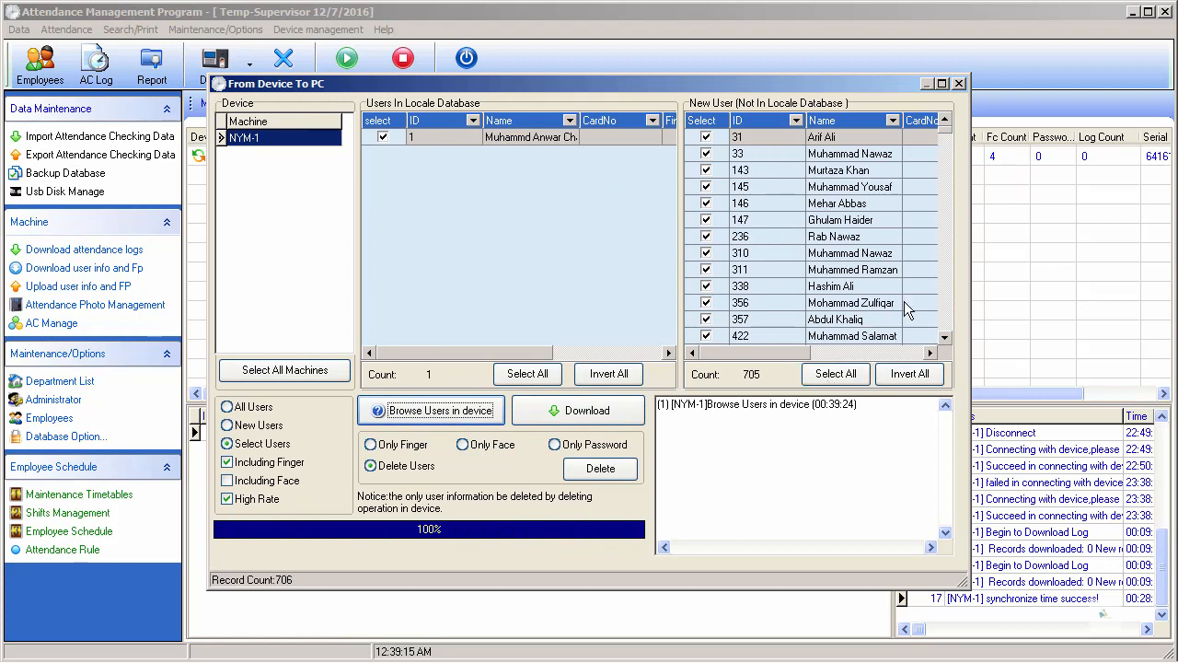
click(909, 373)
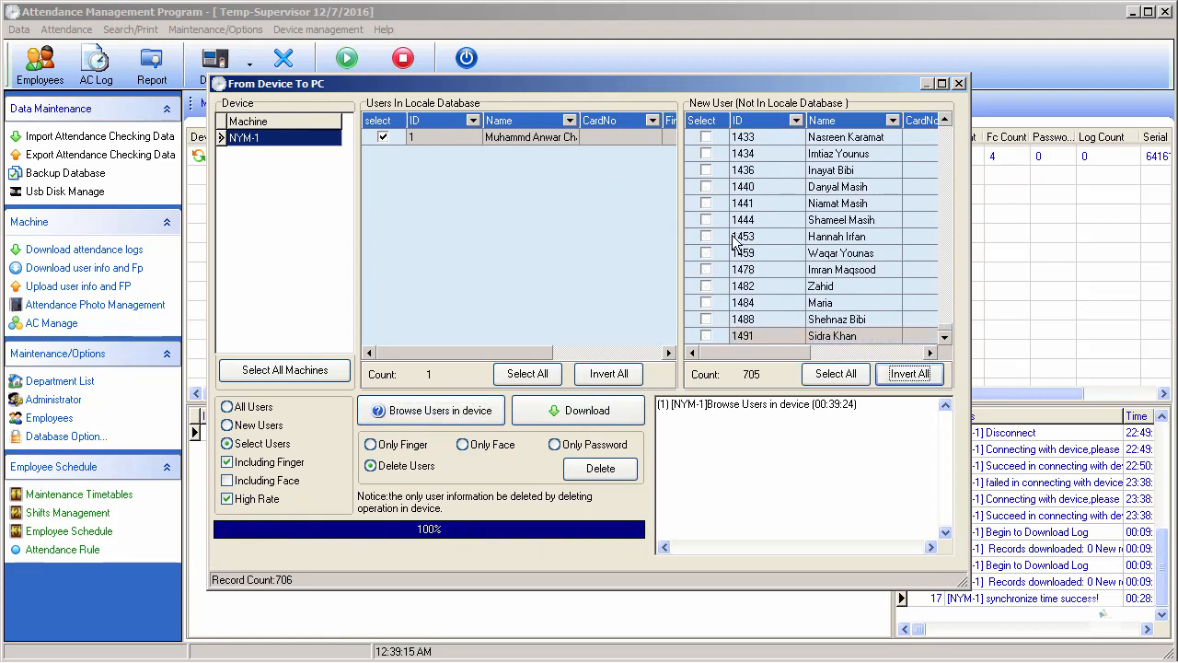
click(707, 202)
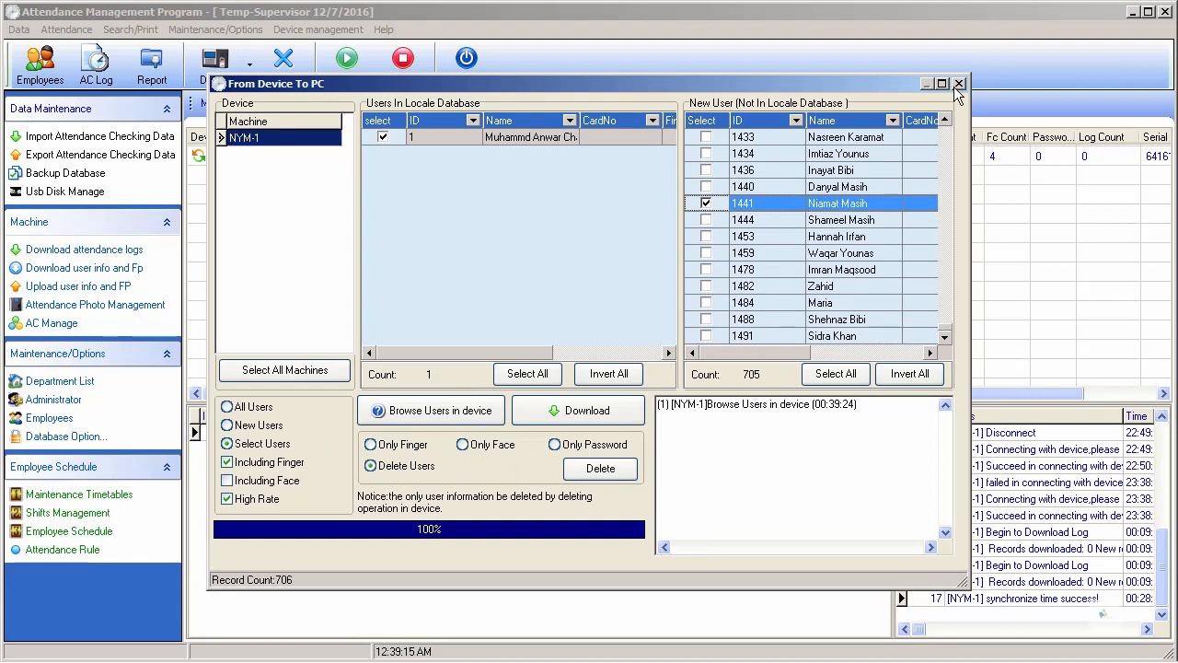
click(957, 81)
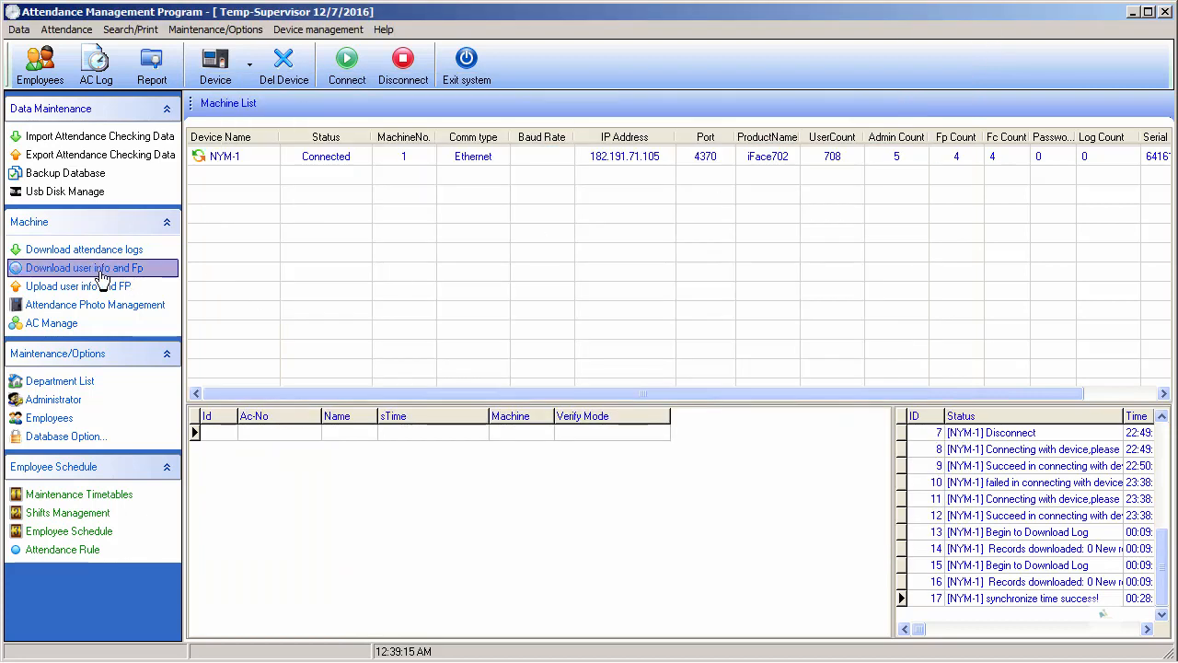
Step: Download the attendance logs from NYM-1 into the status log
click(85, 249)
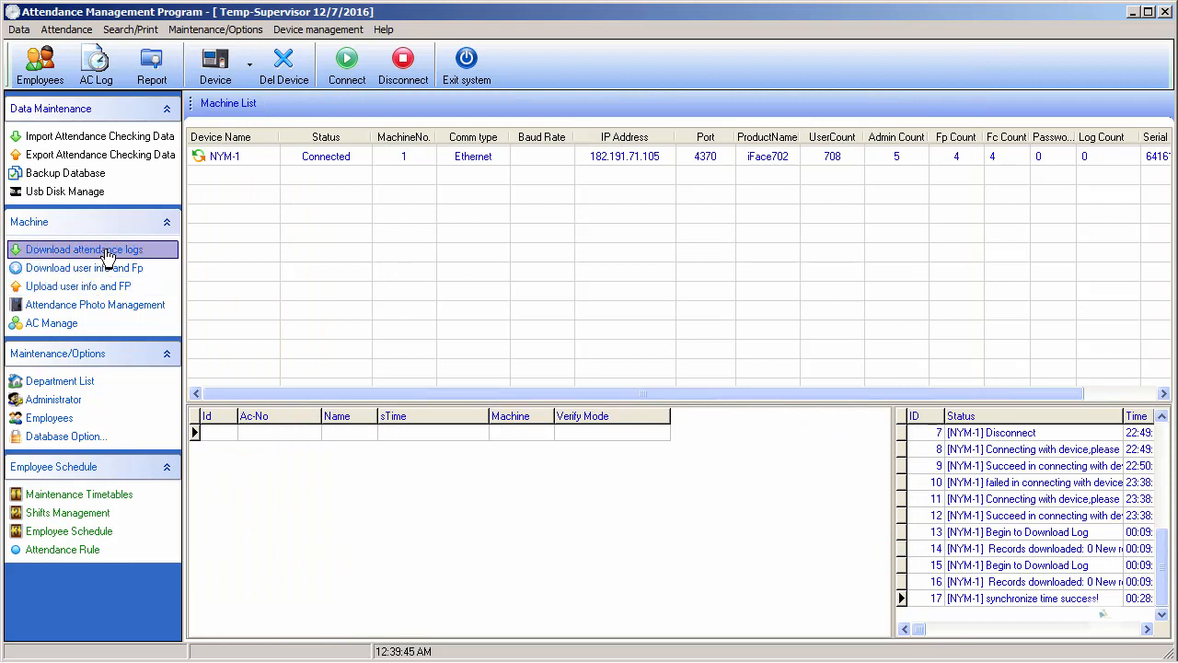
mouse_move(1112, 162)
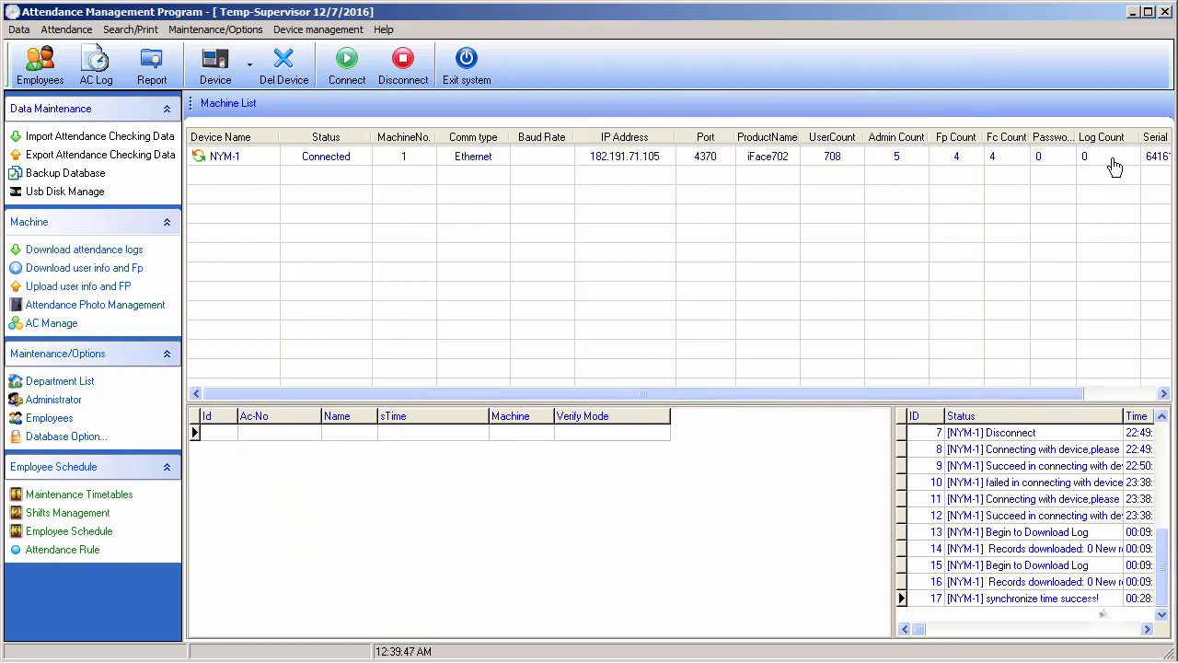
mouse_move(85, 250)
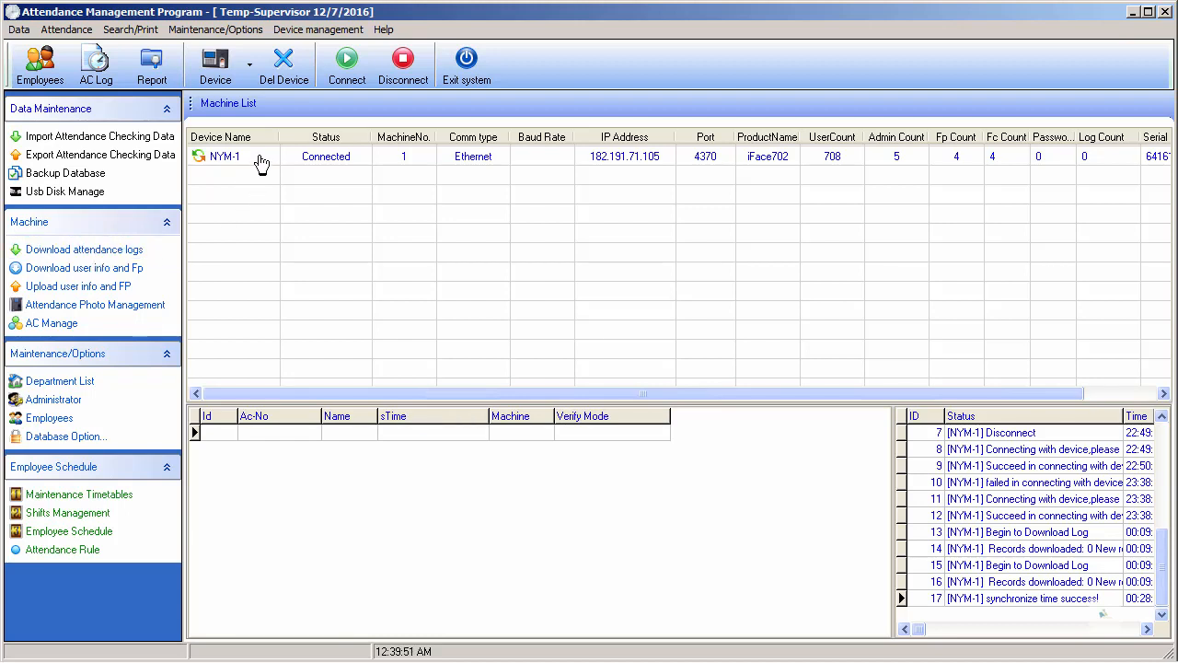
click(84, 248)
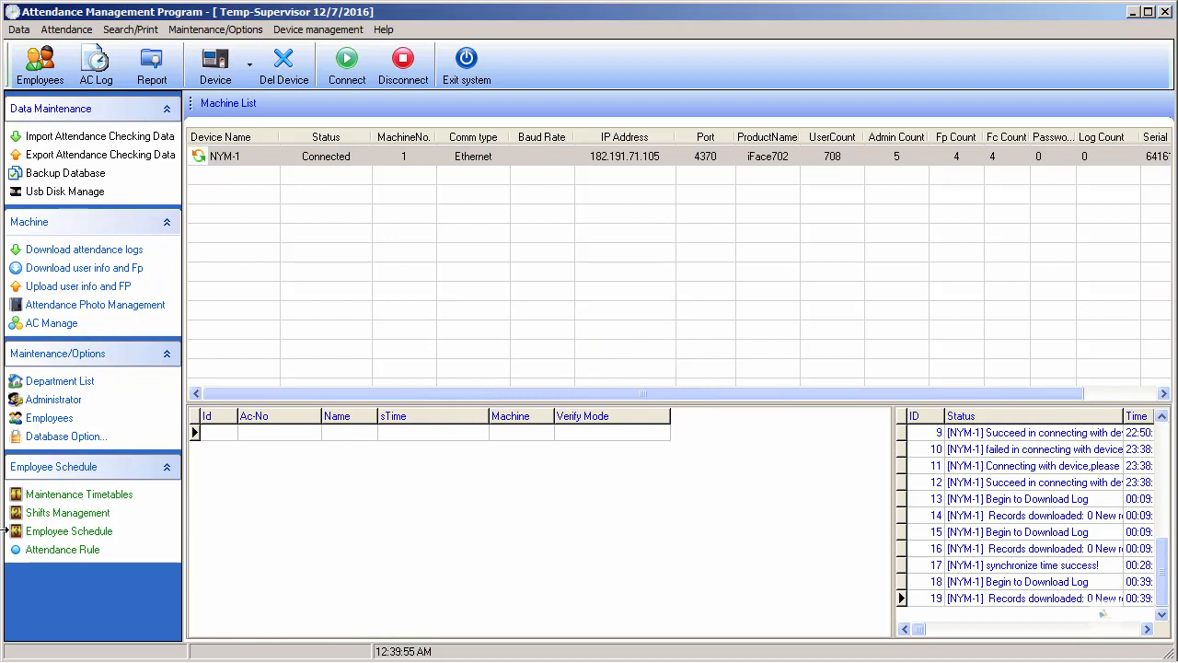
Step: Review NYM-1's communication, power and device information pages in device management
click(52, 322)
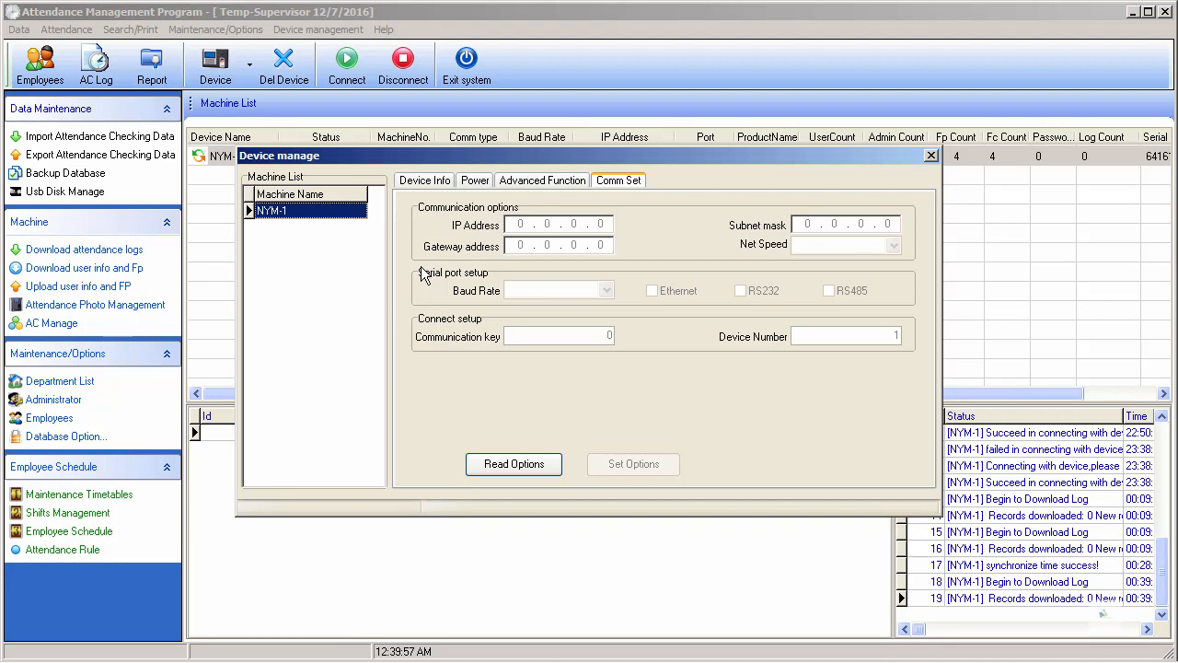
mouse_move(473, 272)
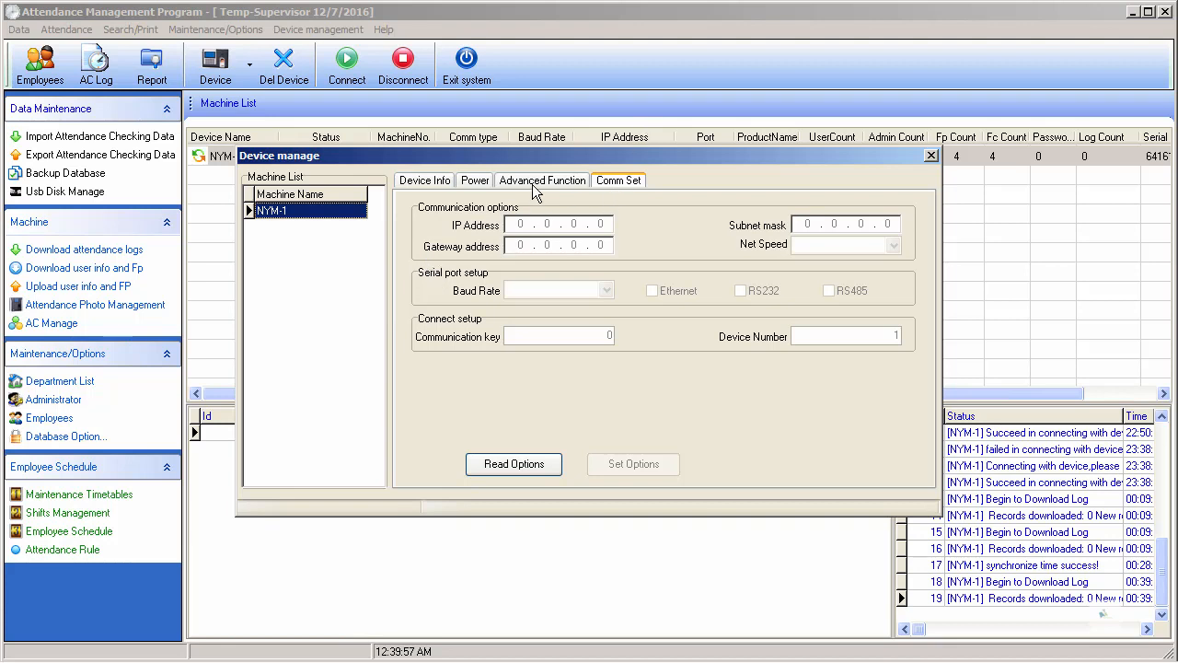
click(475, 180)
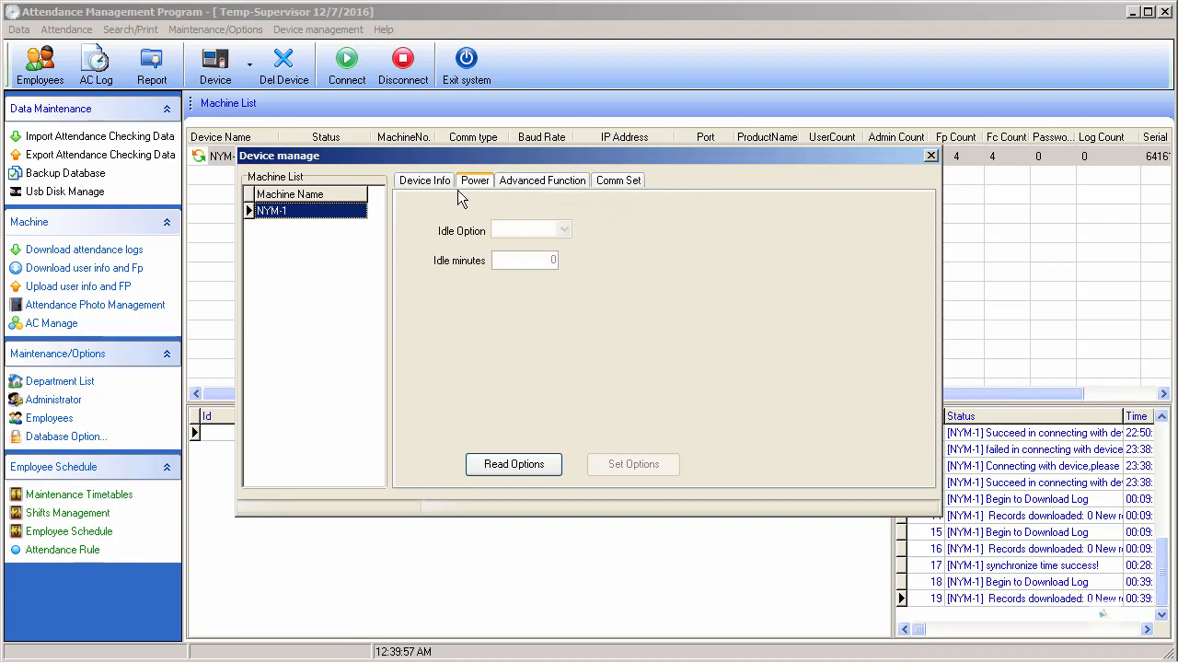
click(423, 180)
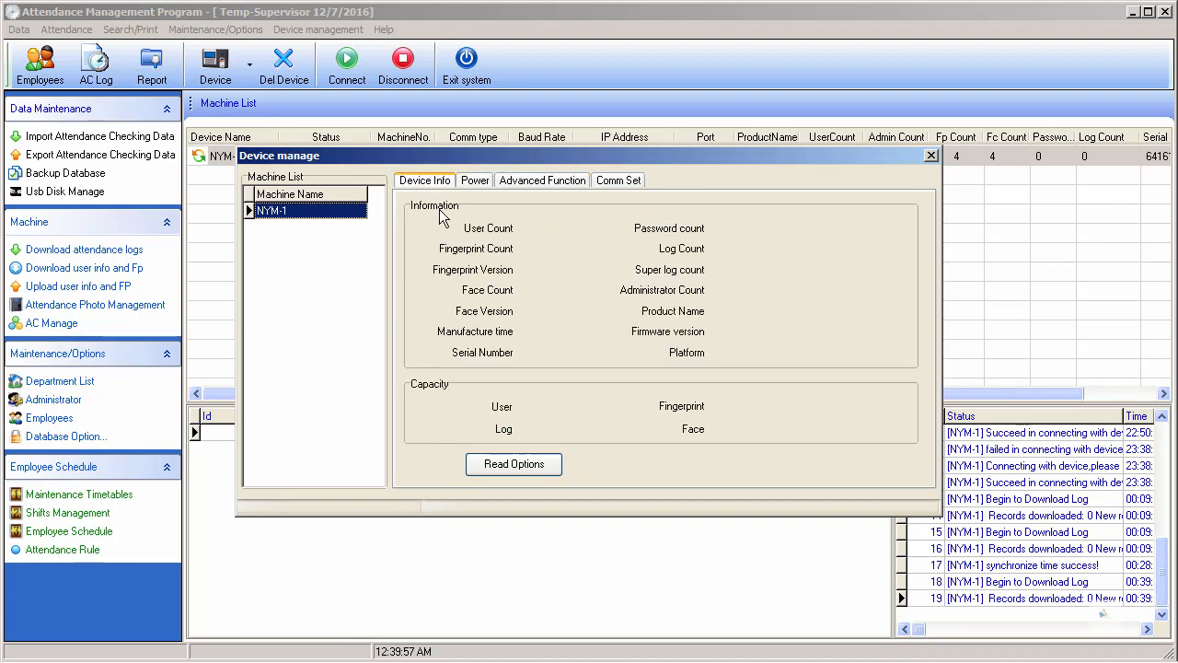
mouse_move(663, 287)
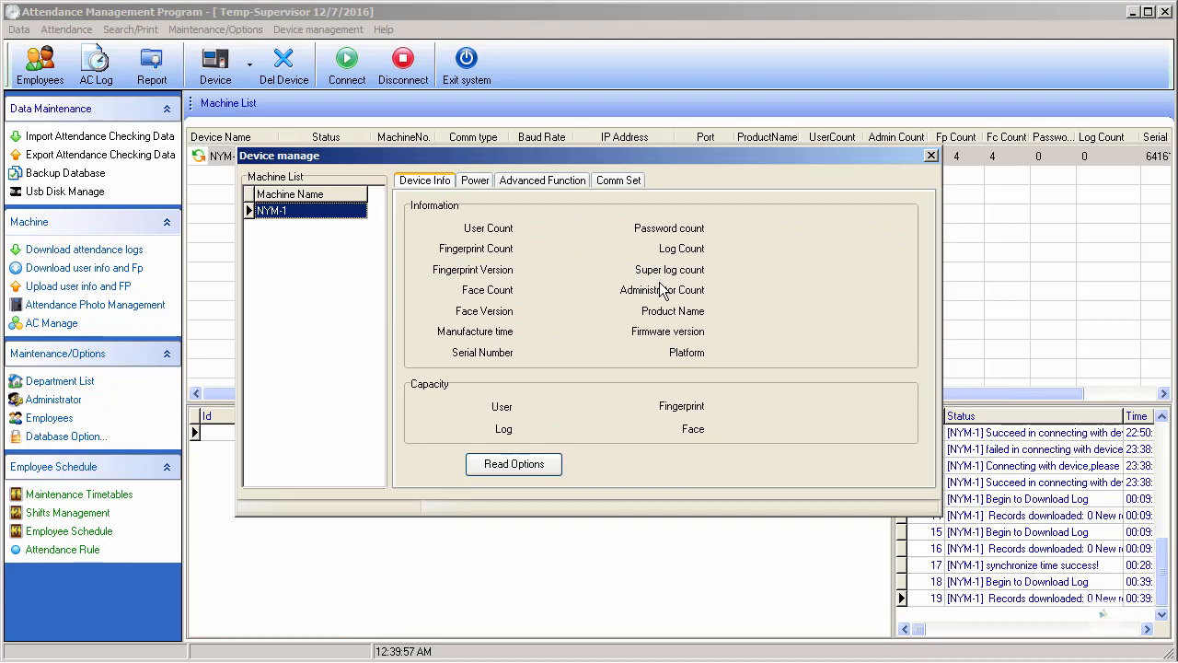
mouse_move(651, 251)
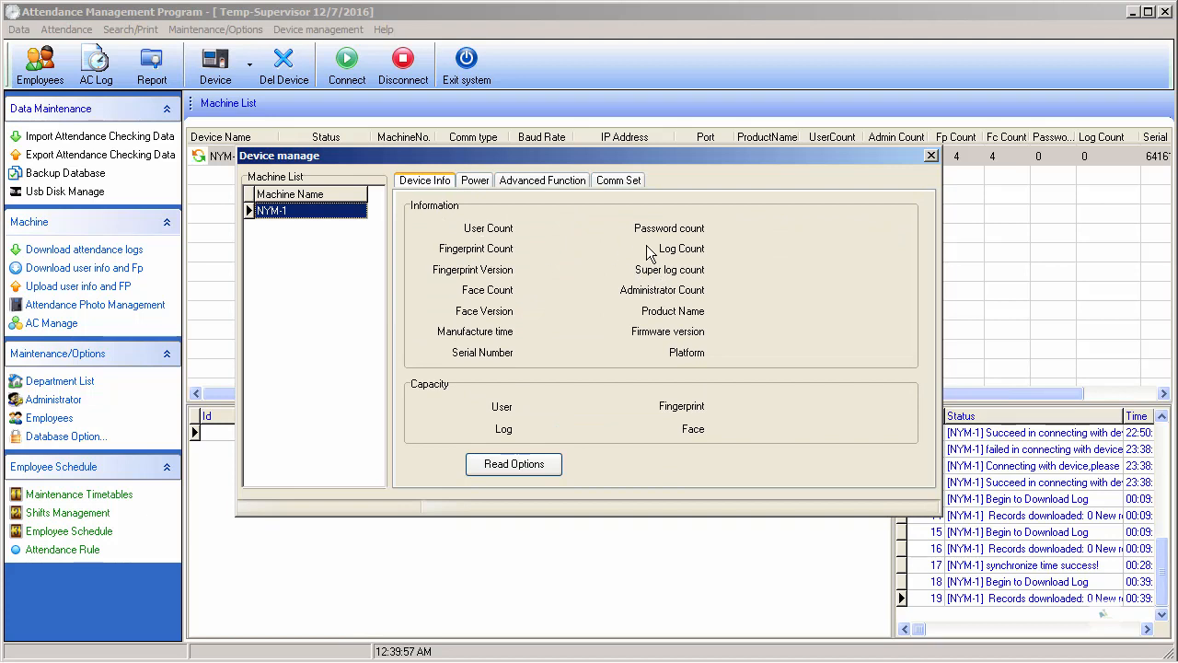
mouse_move(659, 261)
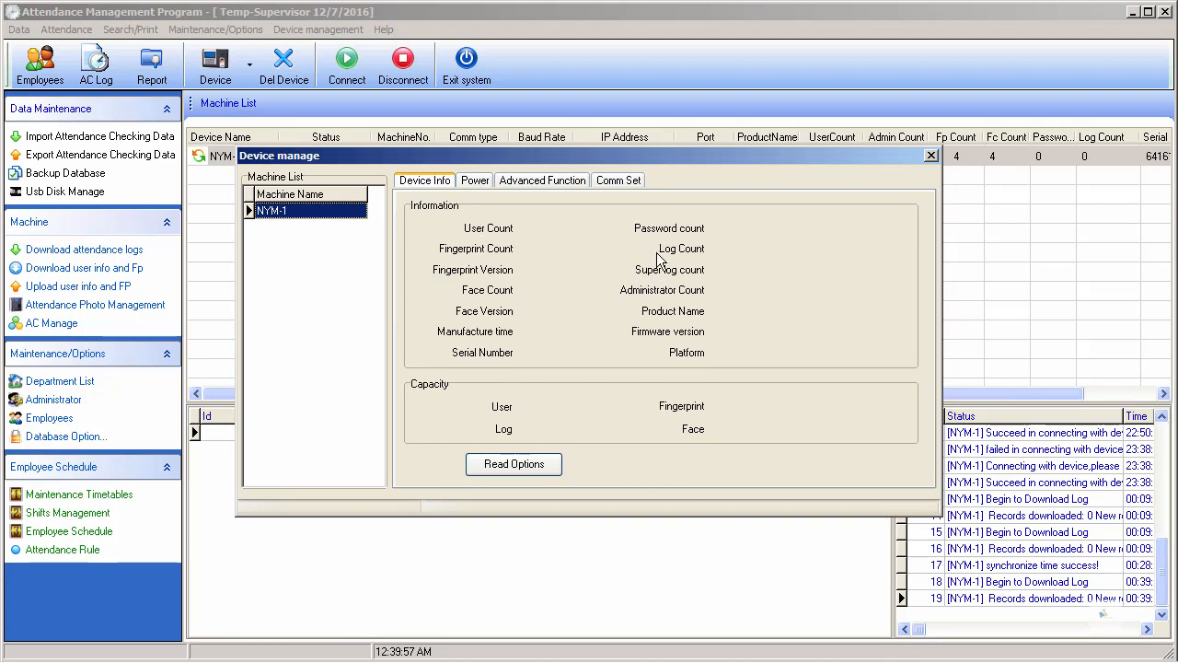
mouse_move(932, 156)
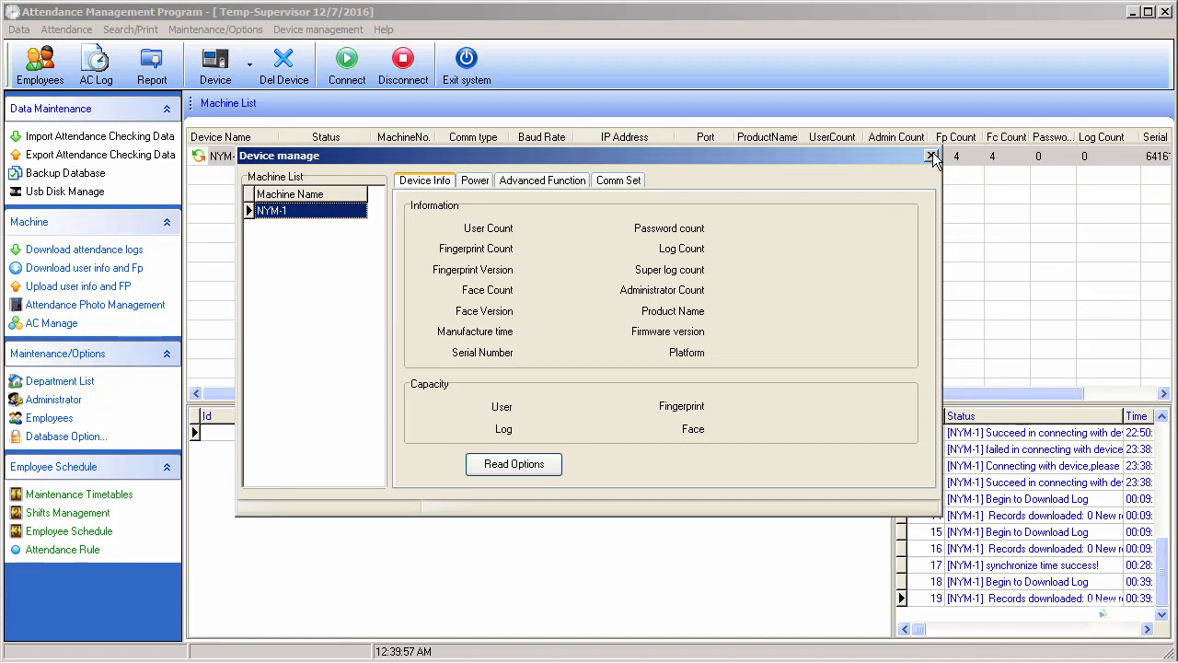
Step: Leave device management, returning to the machine list with NYM-1 connected
click(931, 156)
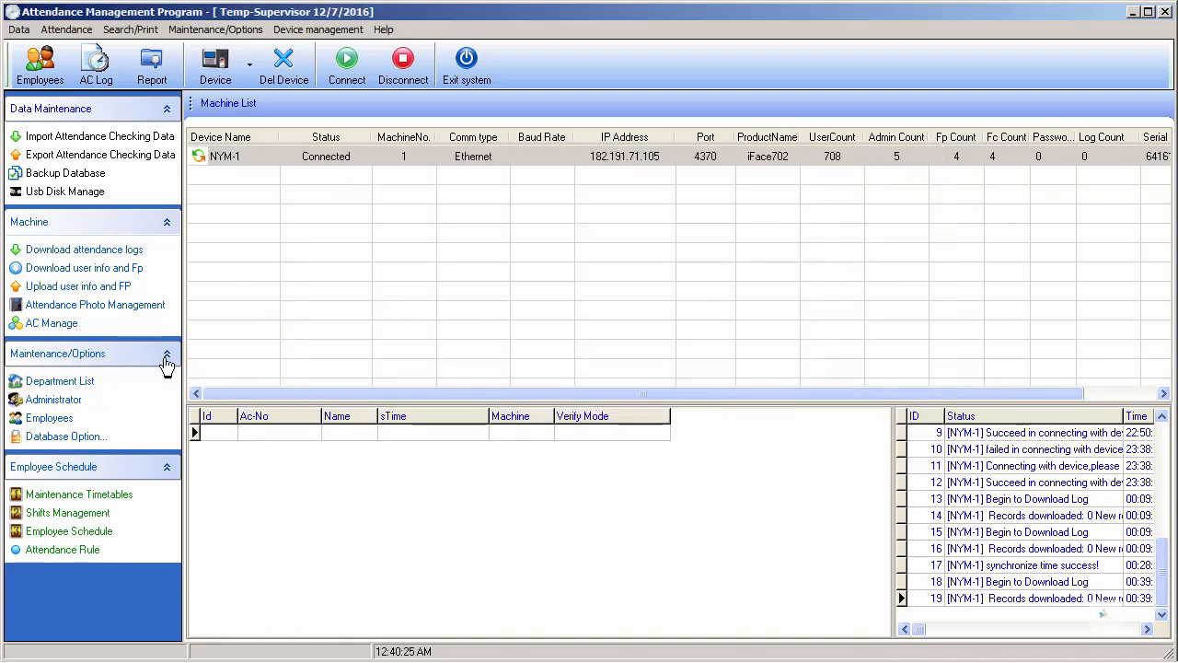
mouse_move(101, 155)
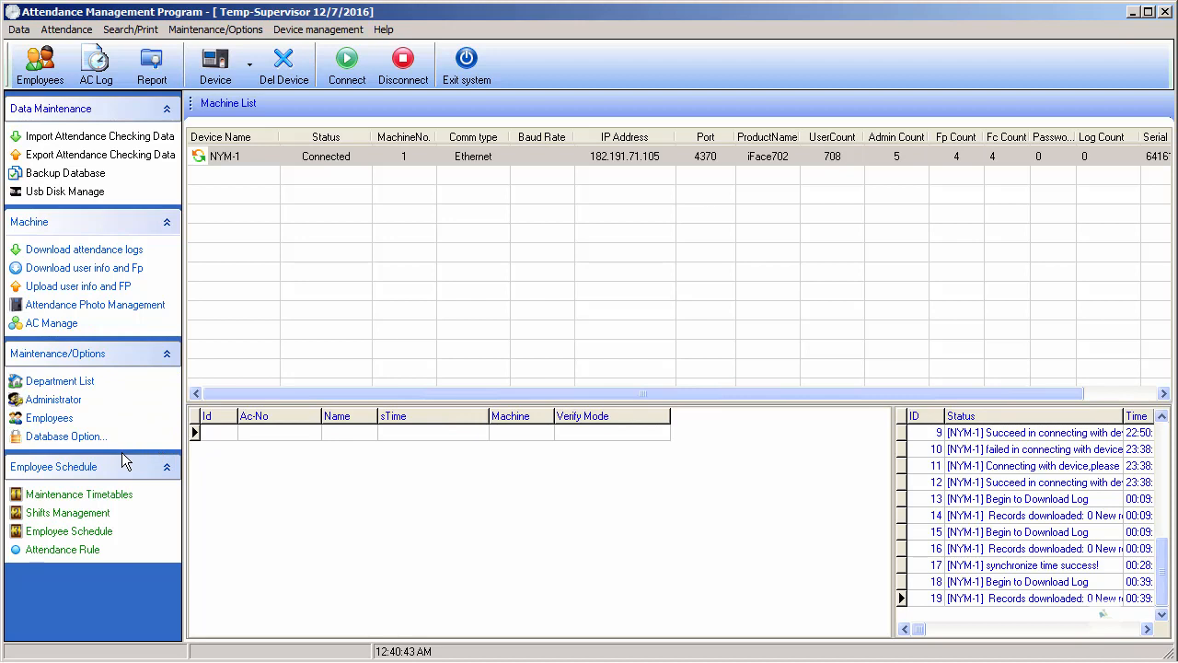
click(65, 436)
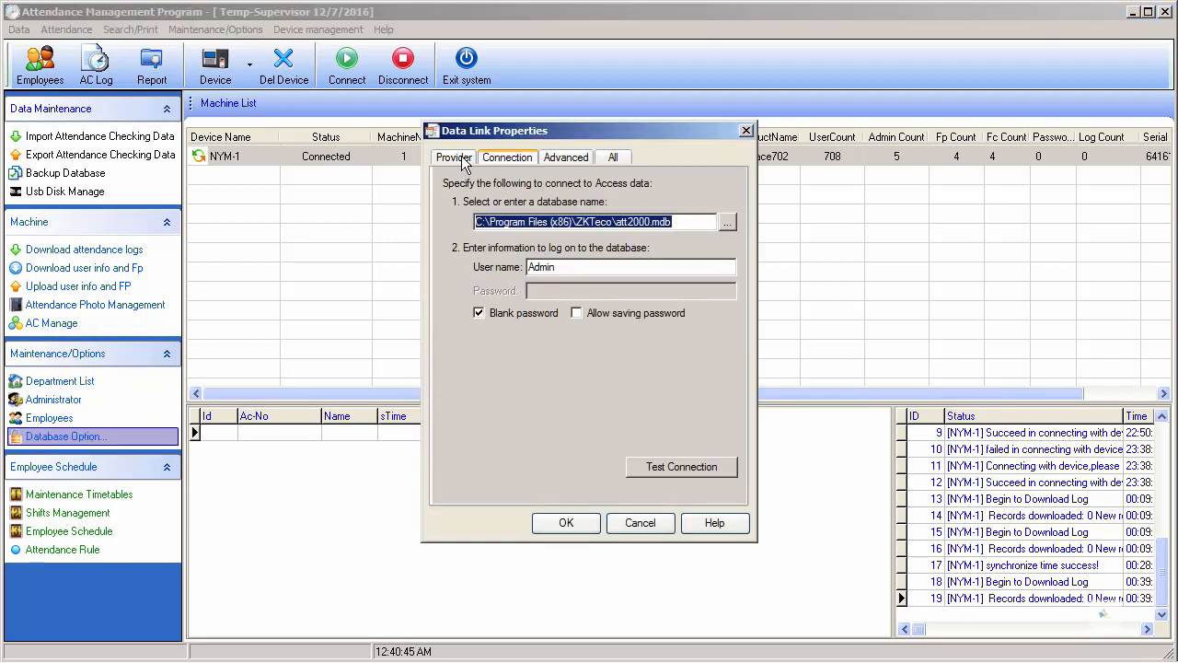
click(452, 156)
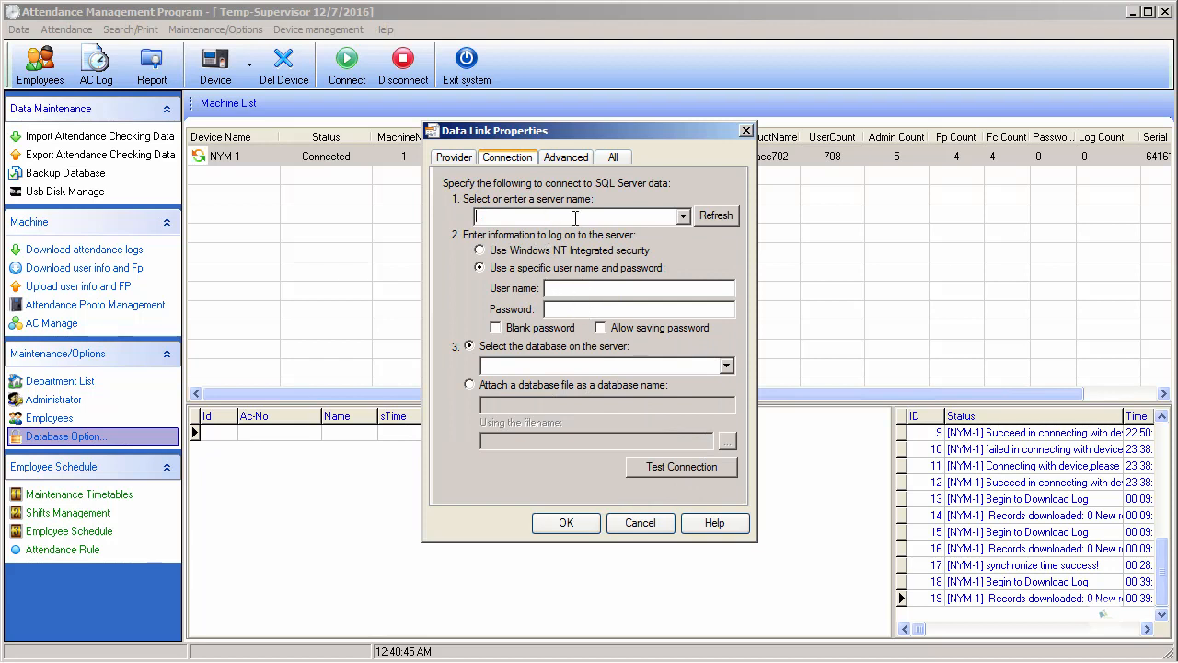
mouse_move(637, 223)
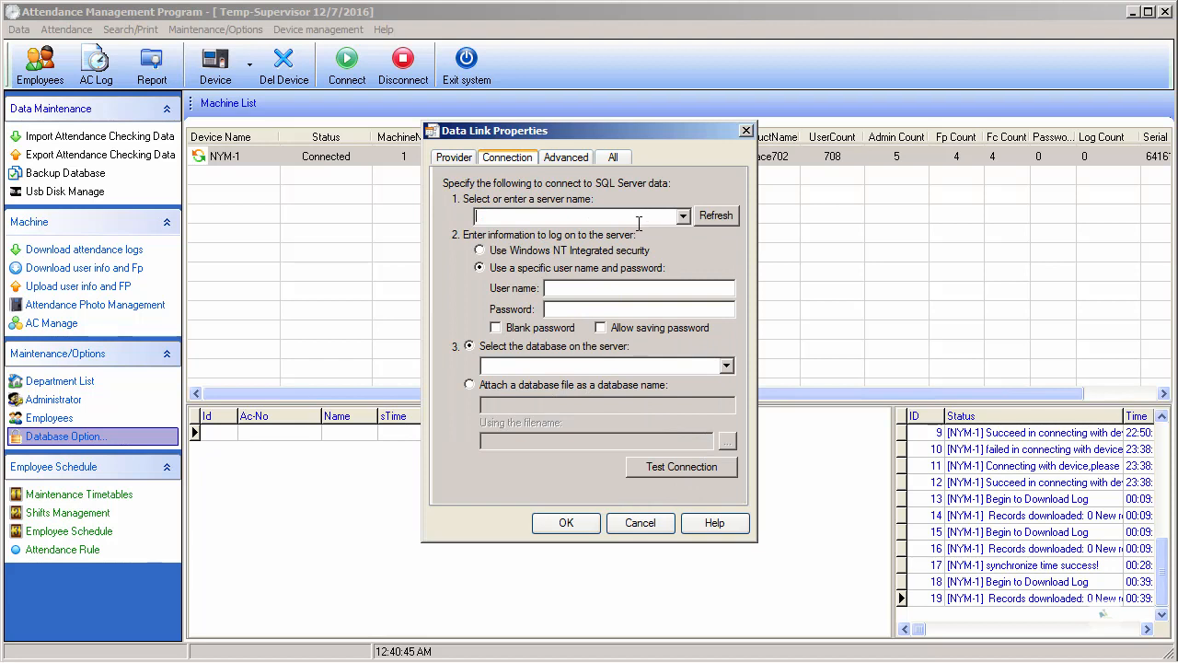
mouse_move(608, 328)
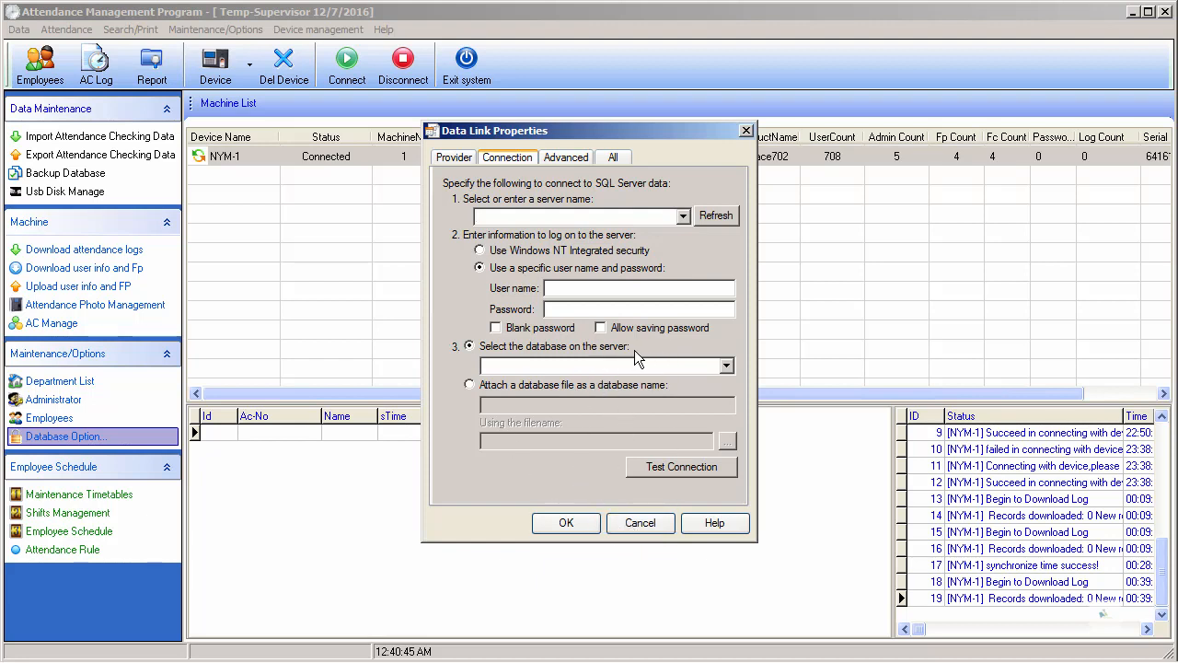
click(640, 523)
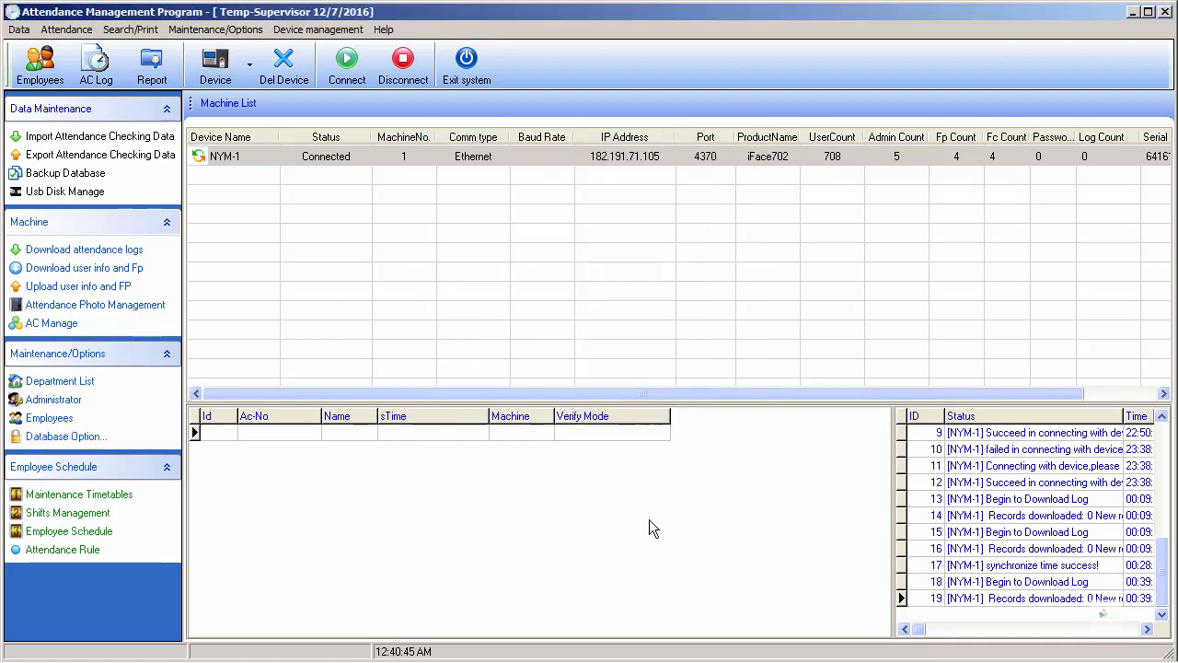
mouse_move(471, 291)
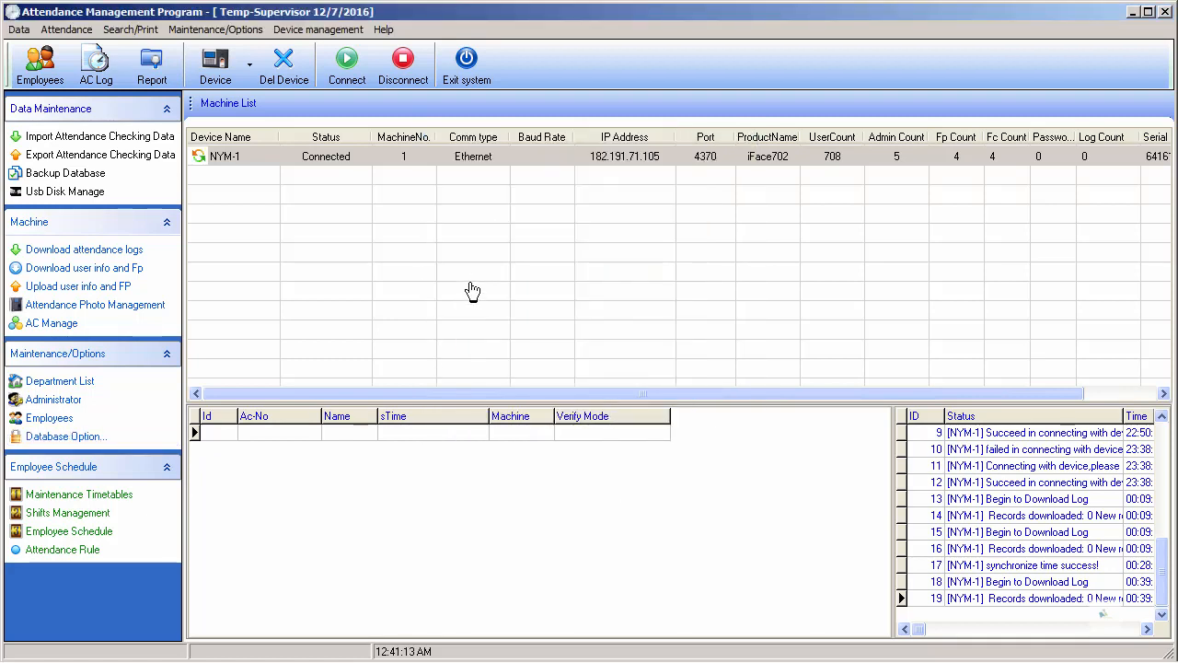